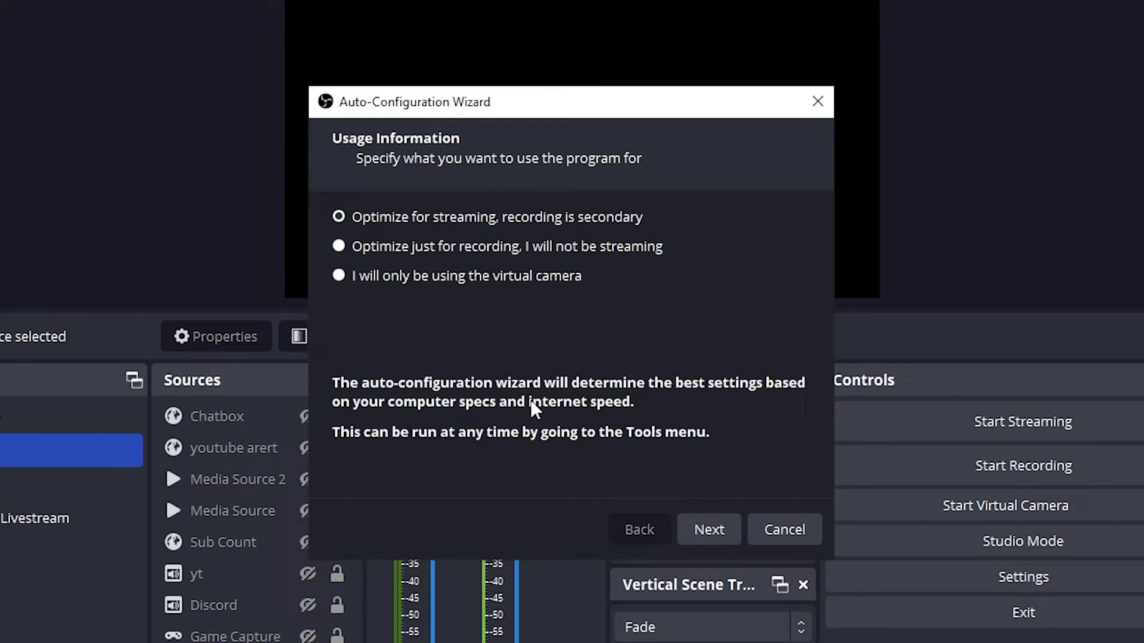
{"action": "mouse_move", "coordinate": [539, 208]}
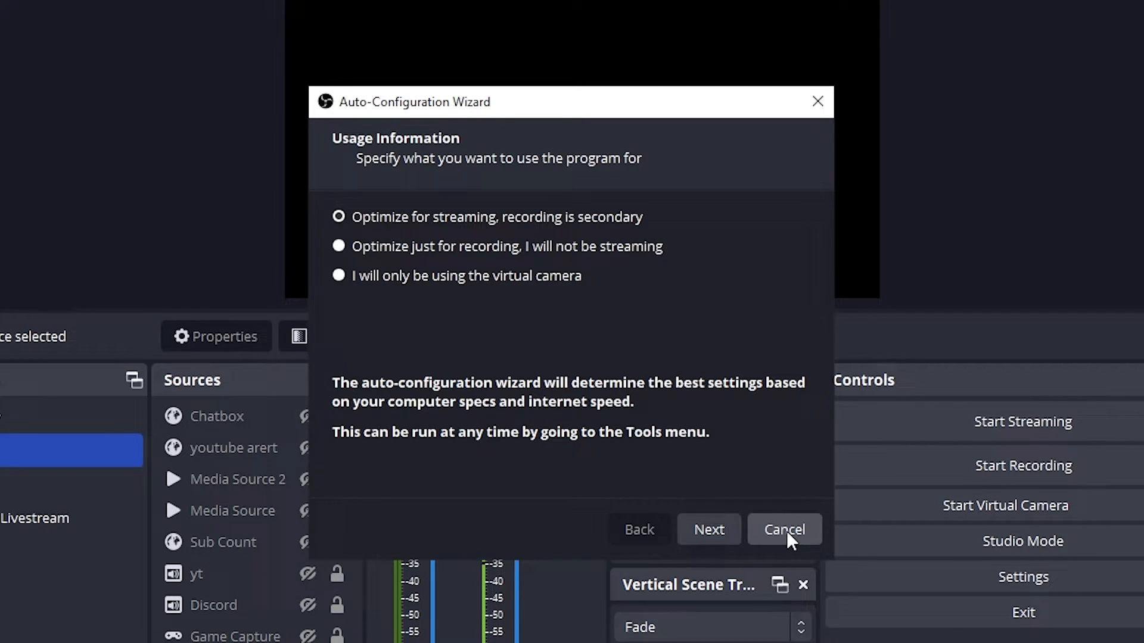
Step: Dismiss the Auto-Configuration Wizard and switch the Output mode to Advanced in Settings
{"action": "left_click", "coordinate": [784, 529]}
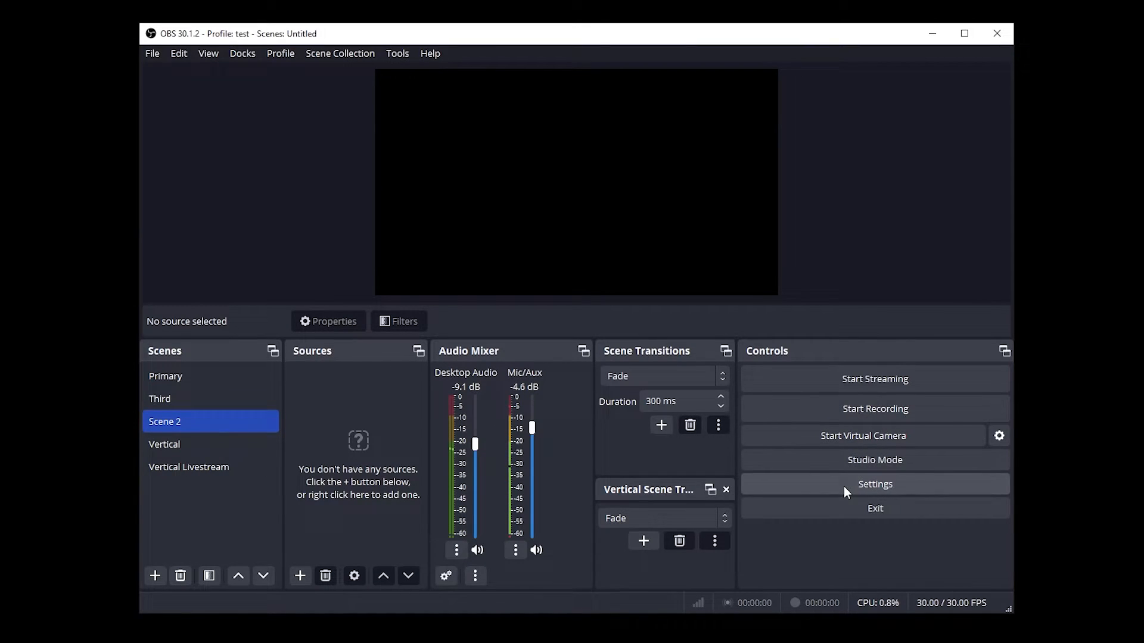
{"action": "left_click", "coordinate": [874, 484]}
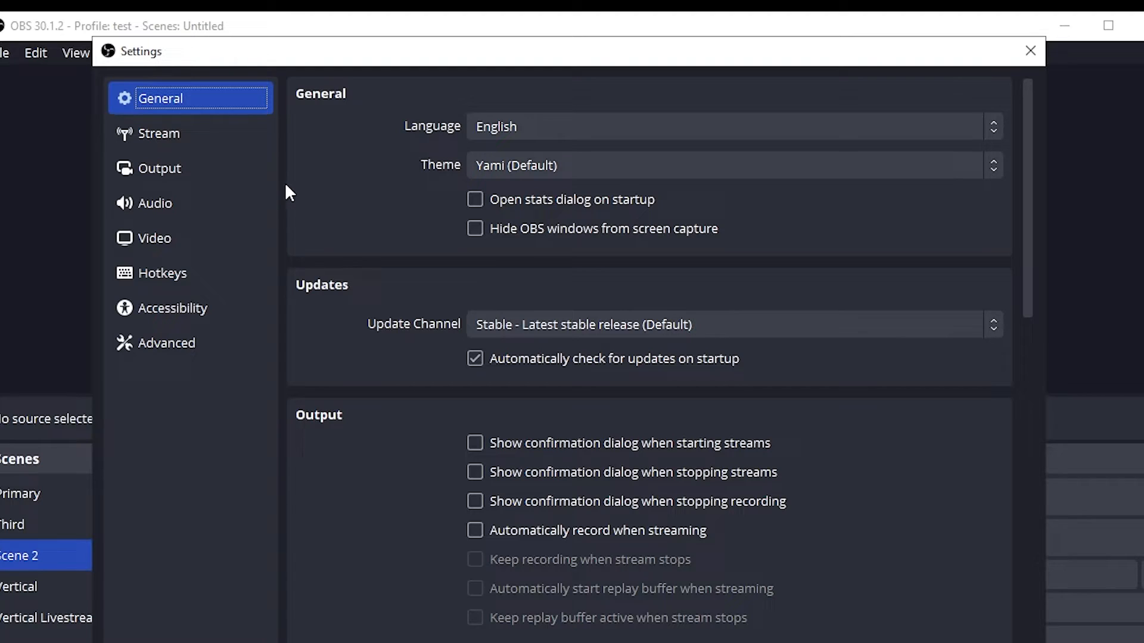
{"action": "left_click", "coordinate": [160, 168]}
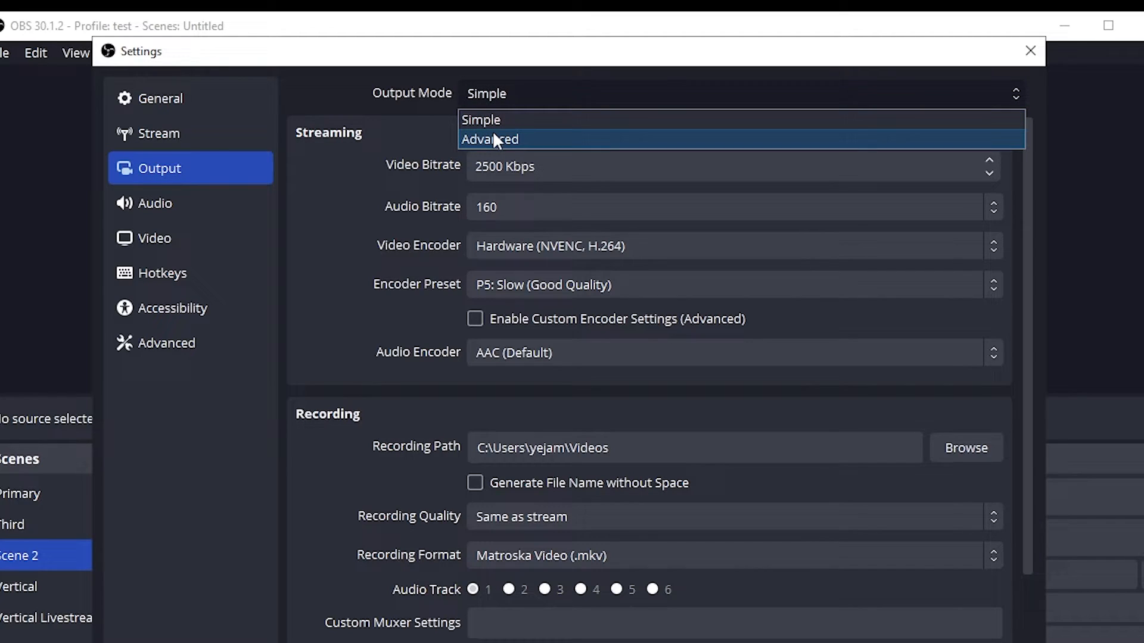
{"action": "left_click", "coordinate": [491, 139]}
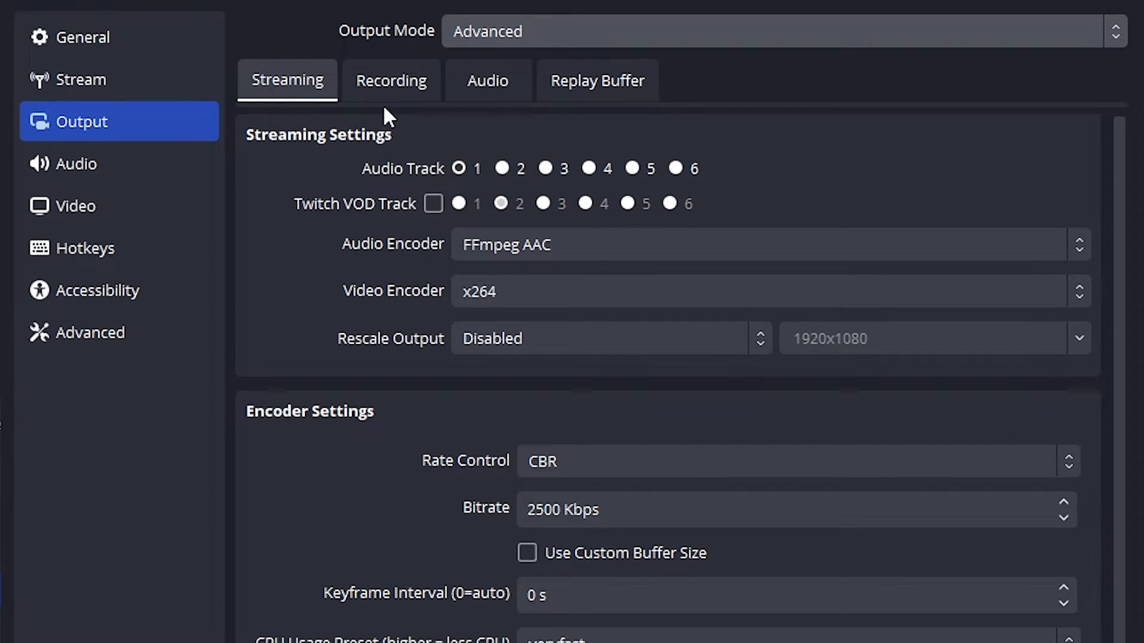
Step: Set the recording format to Fragmented MP4 (.mp4) on the Recording output page
{"action": "left_click", "coordinate": [391, 80]}
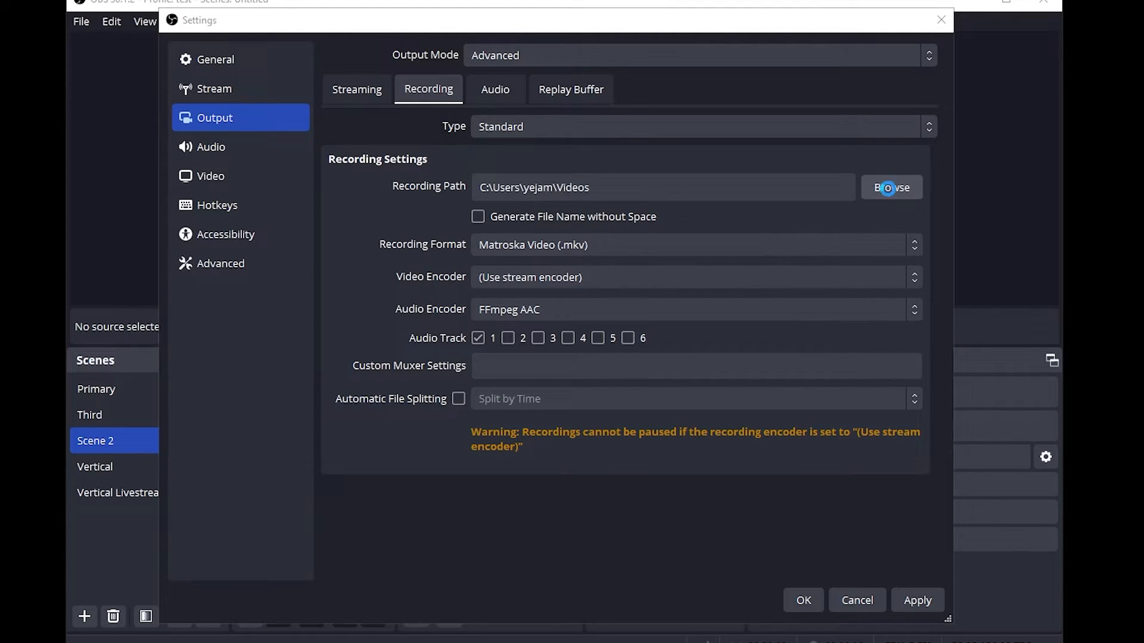
{"action": "left_click", "coordinate": [891, 187]}
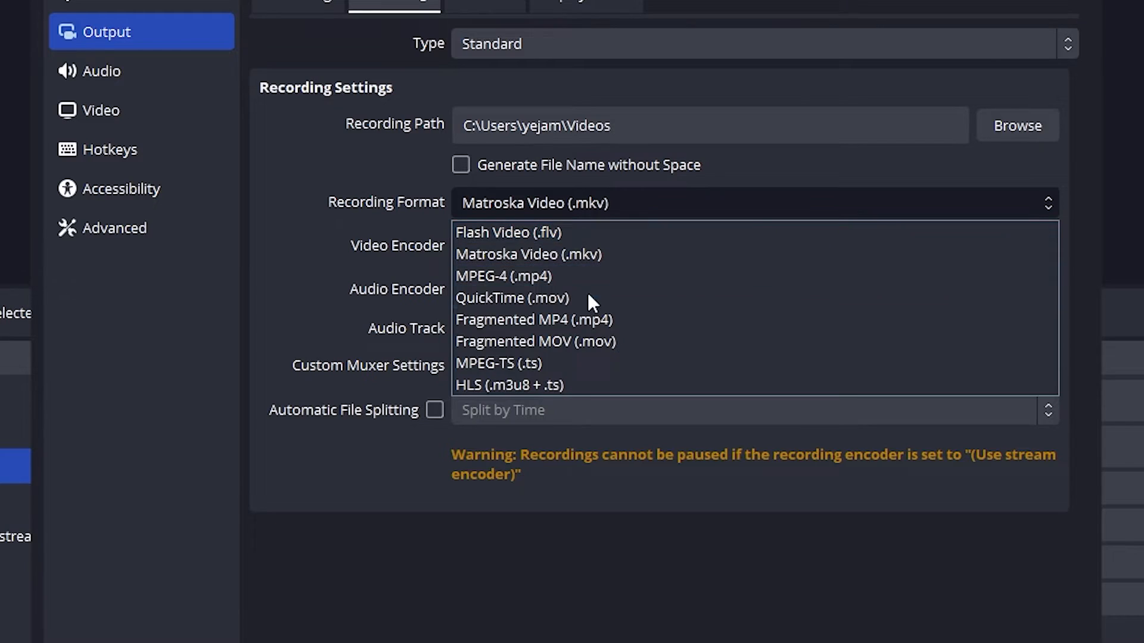
{"action": "mouse_move", "coordinate": [533, 320]}
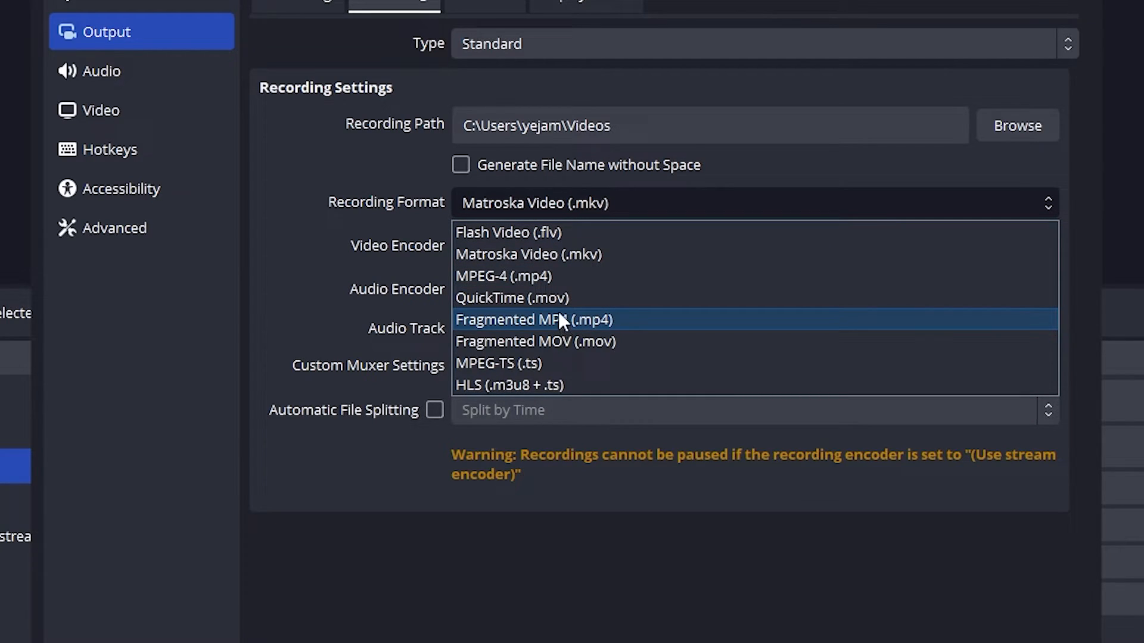
{"action": "mouse_move", "coordinate": [572, 286]}
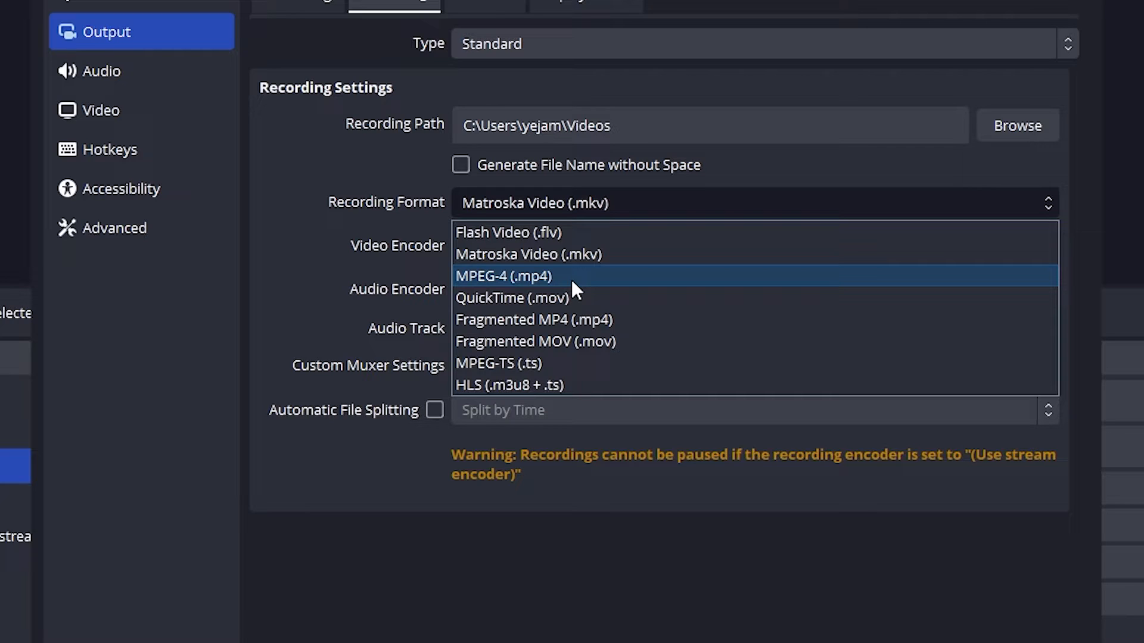
{"action": "left_click", "coordinate": [533, 319]}
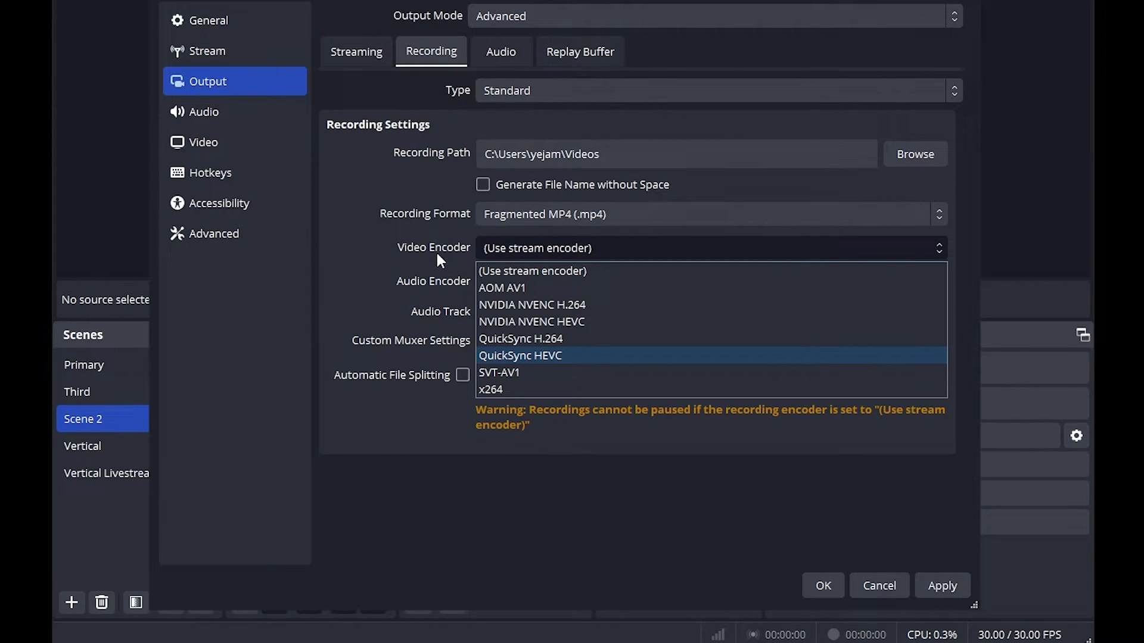
{"action": "mouse_move", "coordinate": [515, 389]}
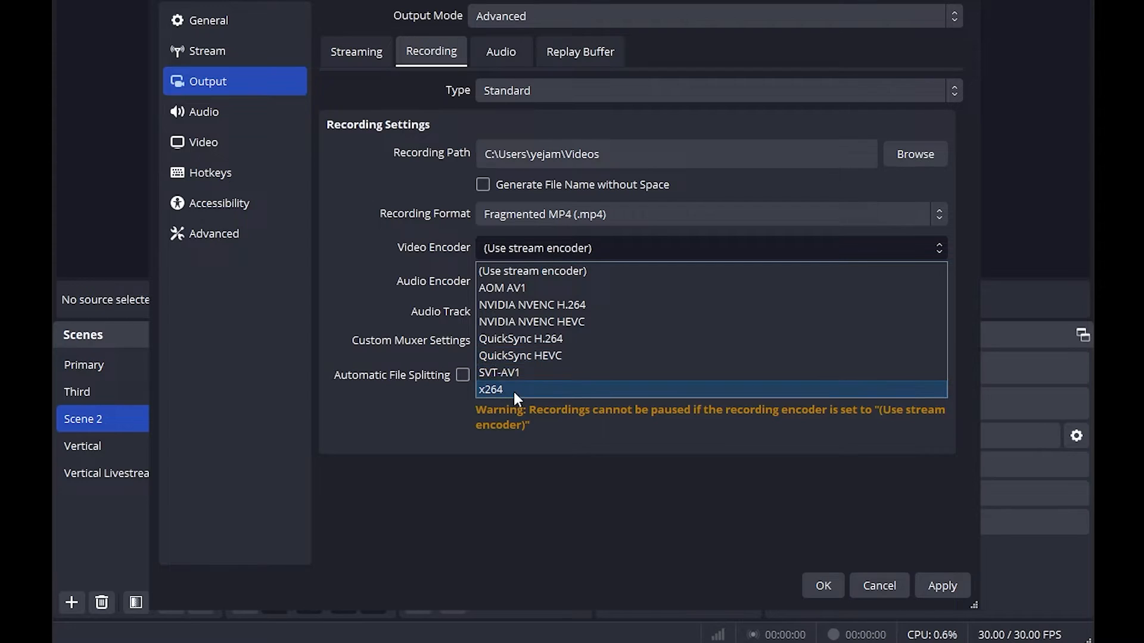
{"action": "mouse_move", "coordinate": [562, 322]}
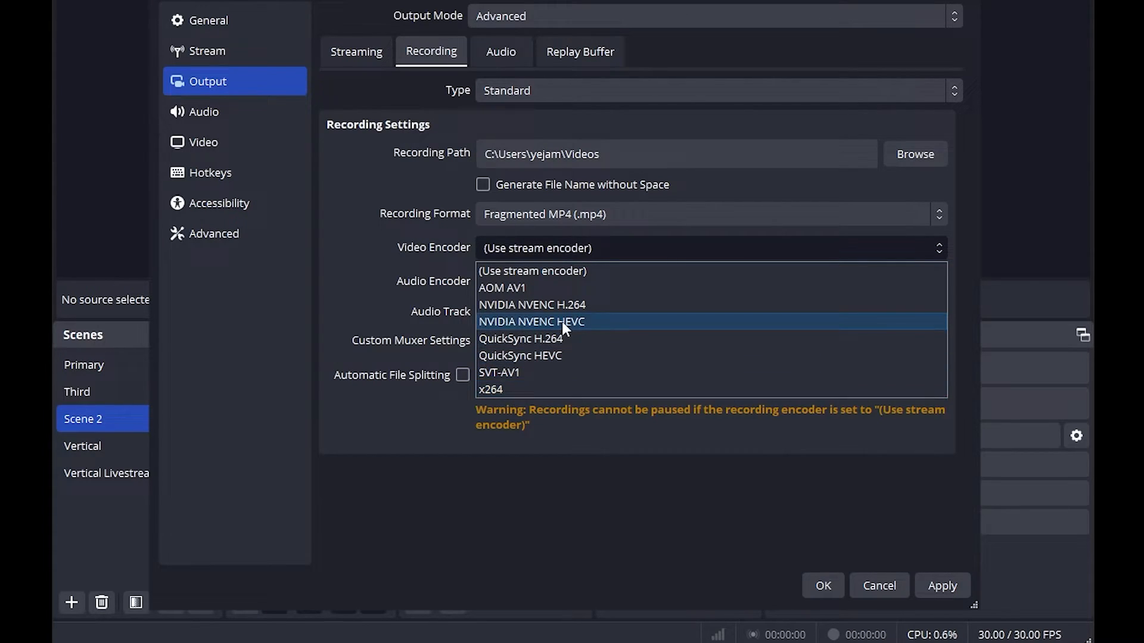
{"action": "mouse_move", "coordinate": [520, 338]}
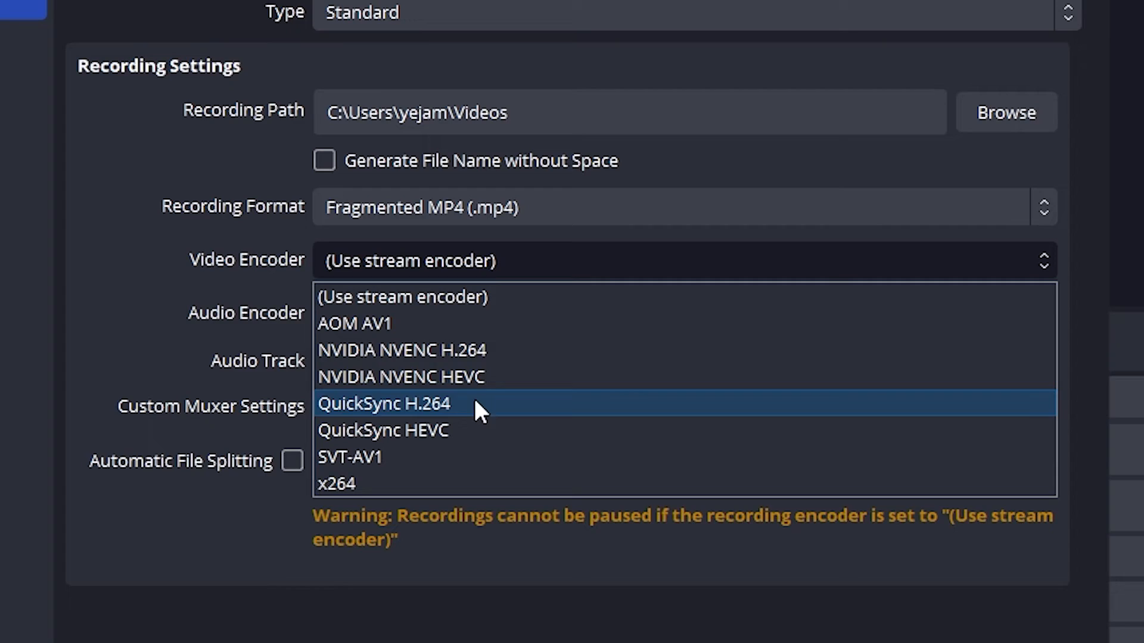
{"action": "mouse_move", "coordinate": [506, 377]}
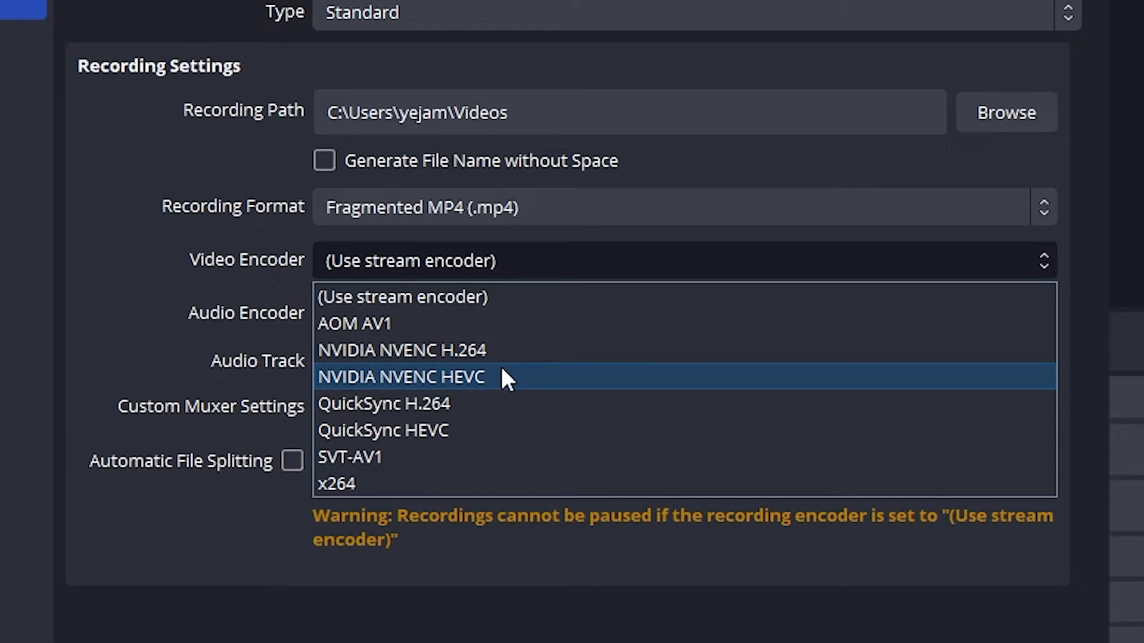
{"action": "mouse_move", "coordinate": [488, 351]}
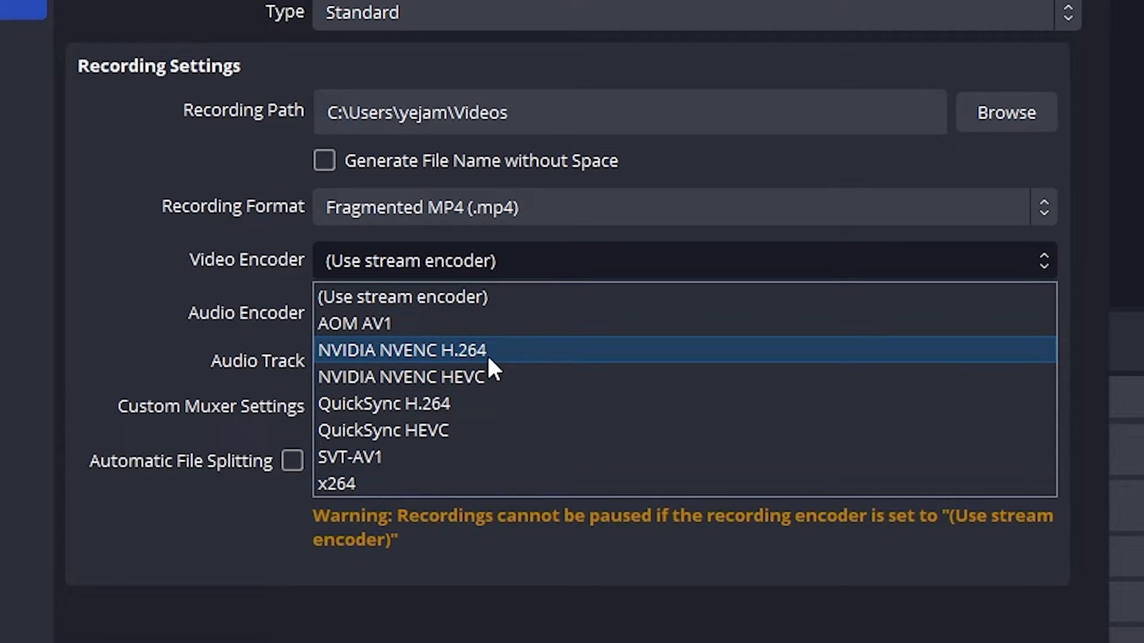
{"action": "mouse_move", "coordinate": [507, 361]}
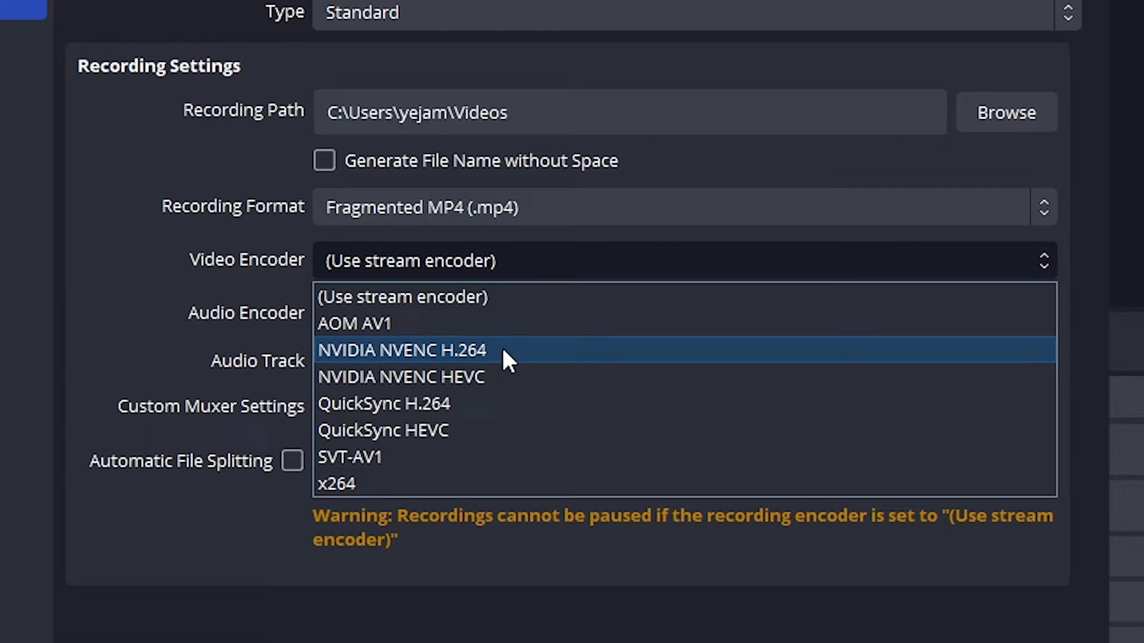
Step: Record with NVIDIA NVENC H.264, try CQP rate control, and choose preset P7: Slowest (Best Quality)
{"action": "left_click", "coordinate": [400, 351]}
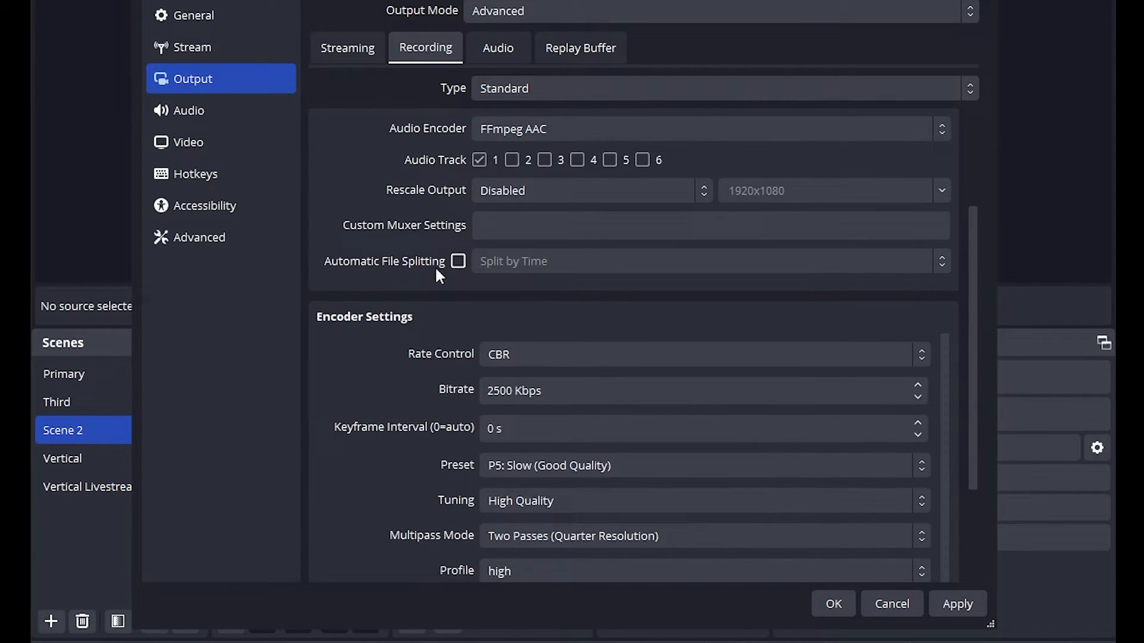
{"action": "scroll", "scroll_direction": "down", "scroll_amount": 3}
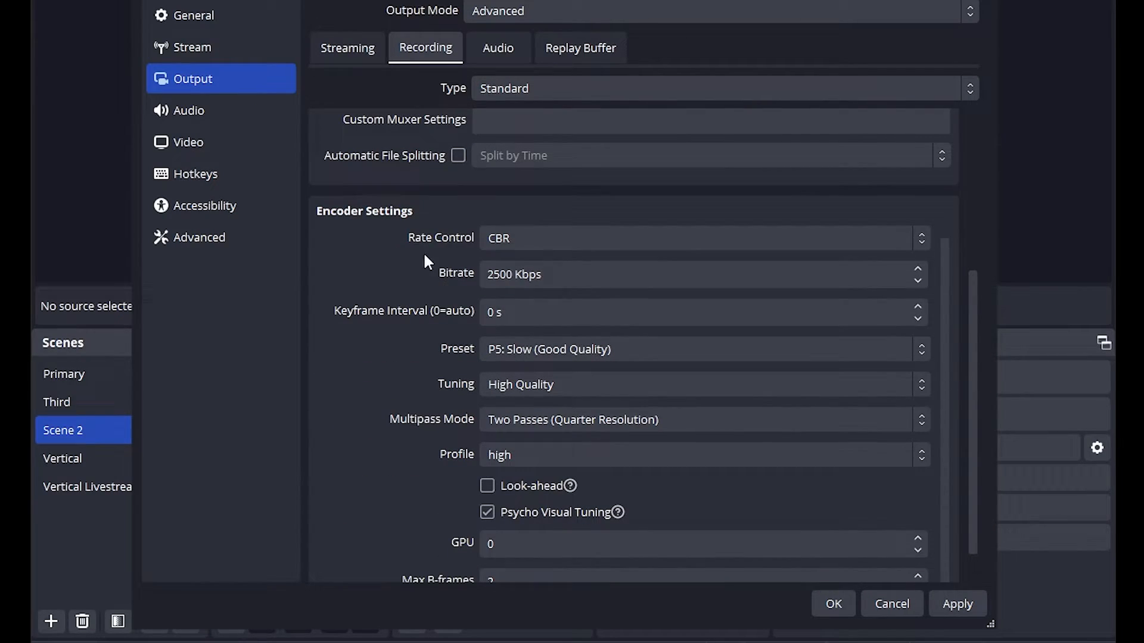
{"action": "left_click", "coordinate": [701, 238]}
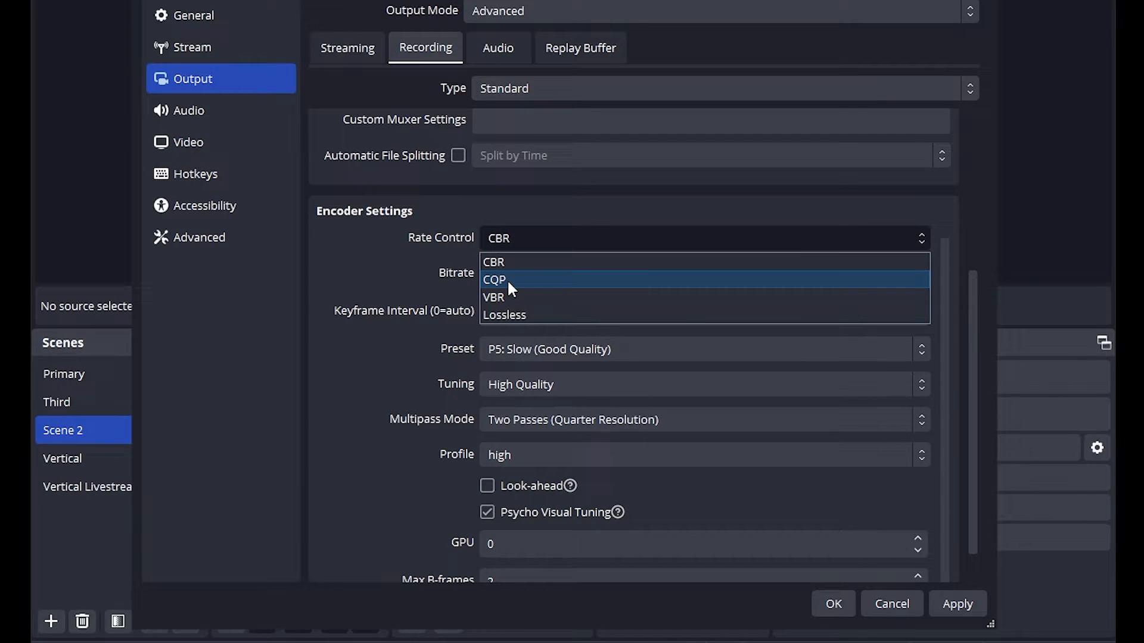
{"action": "left_click", "coordinate": [494, 280]}
{"action": "type", "text": "2"}
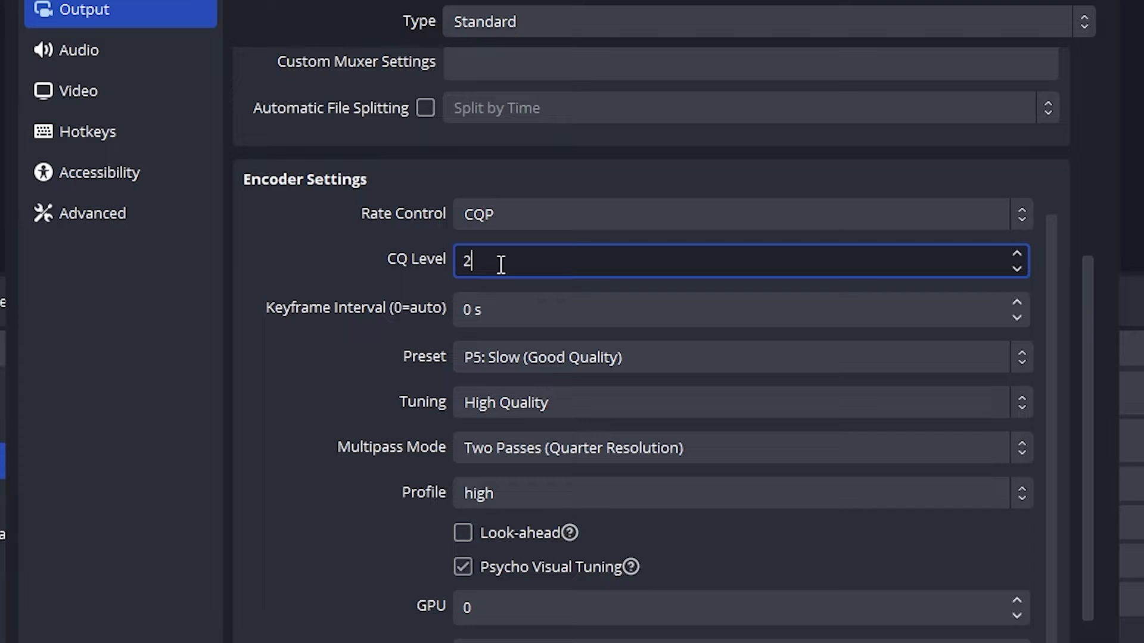
{"action": "type", "text": "4"}
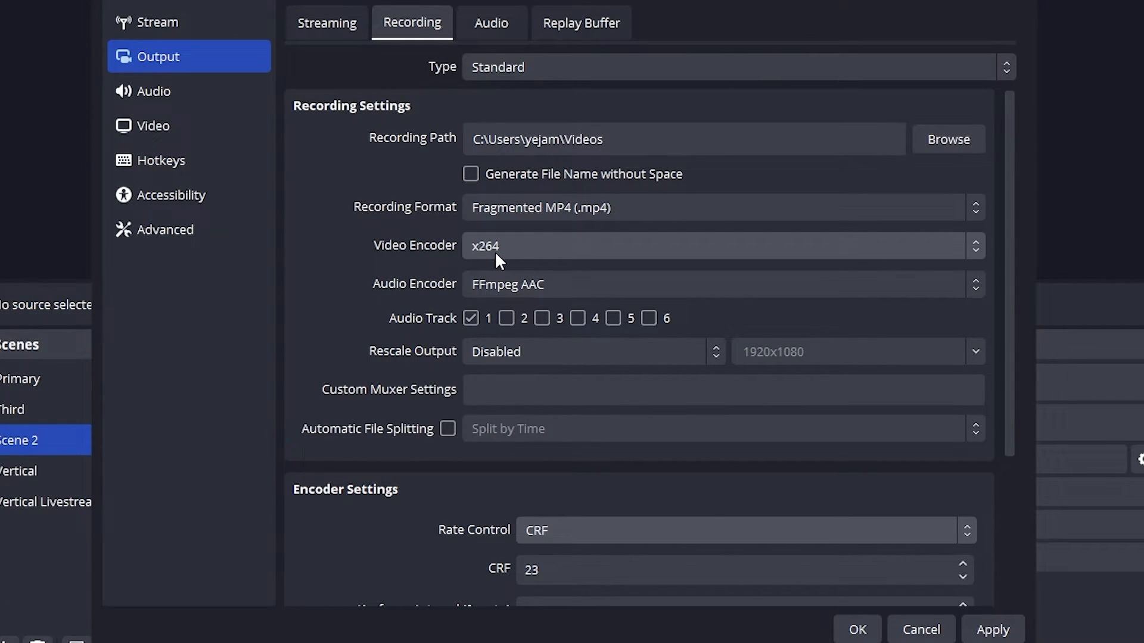
{"action": "scroll", "scroll_direction": "down", "scroll_amount": 3}
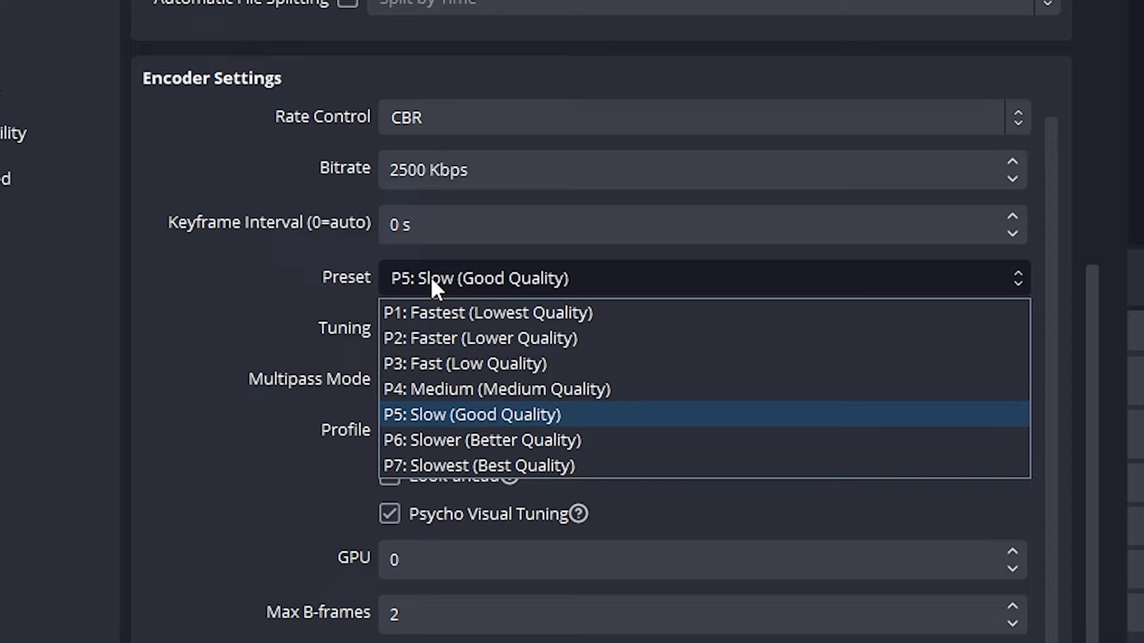
{"action": "mouse_move", "coordinate": [495, 389]}
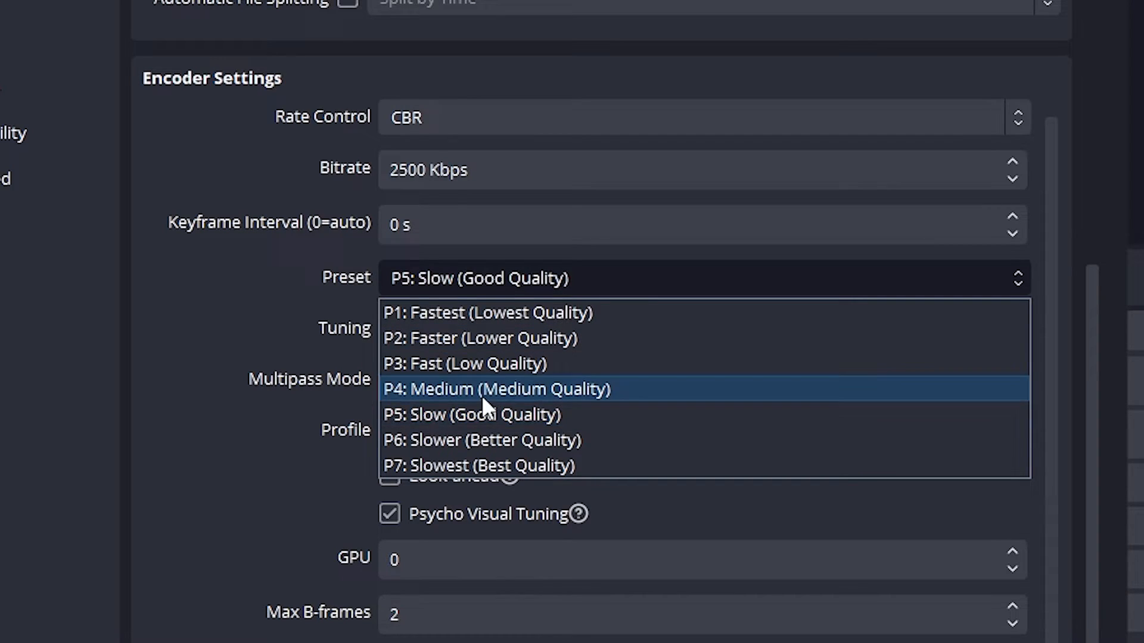
{"action": "mouse_move", "coordinate": [529, 312]}
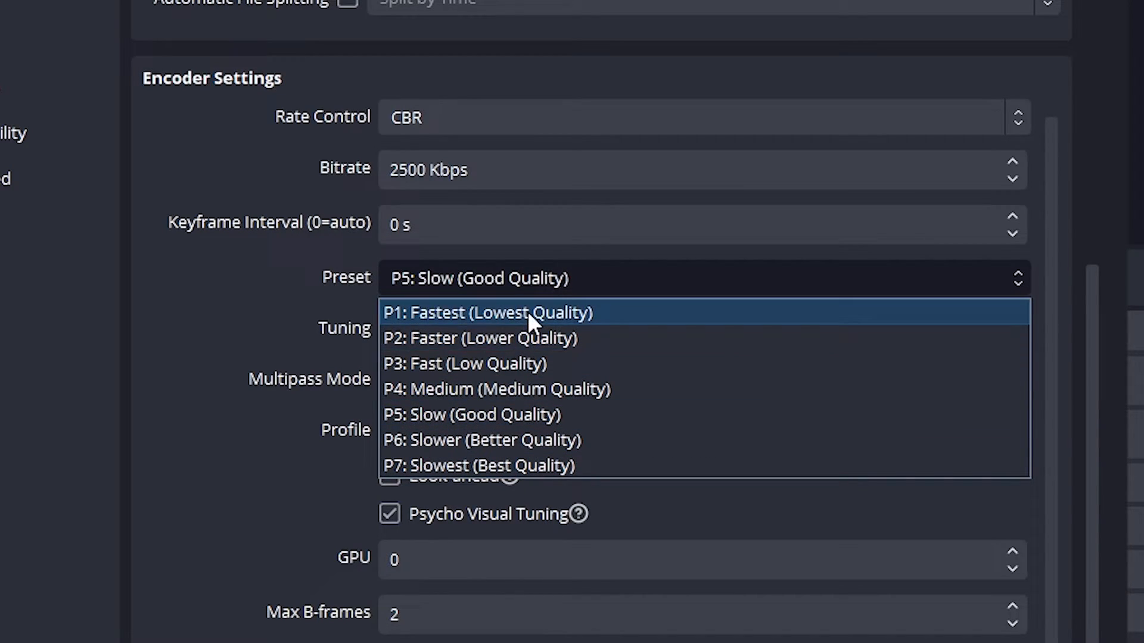
{"action": "mouse_move", "coordinate": [661, 415]}
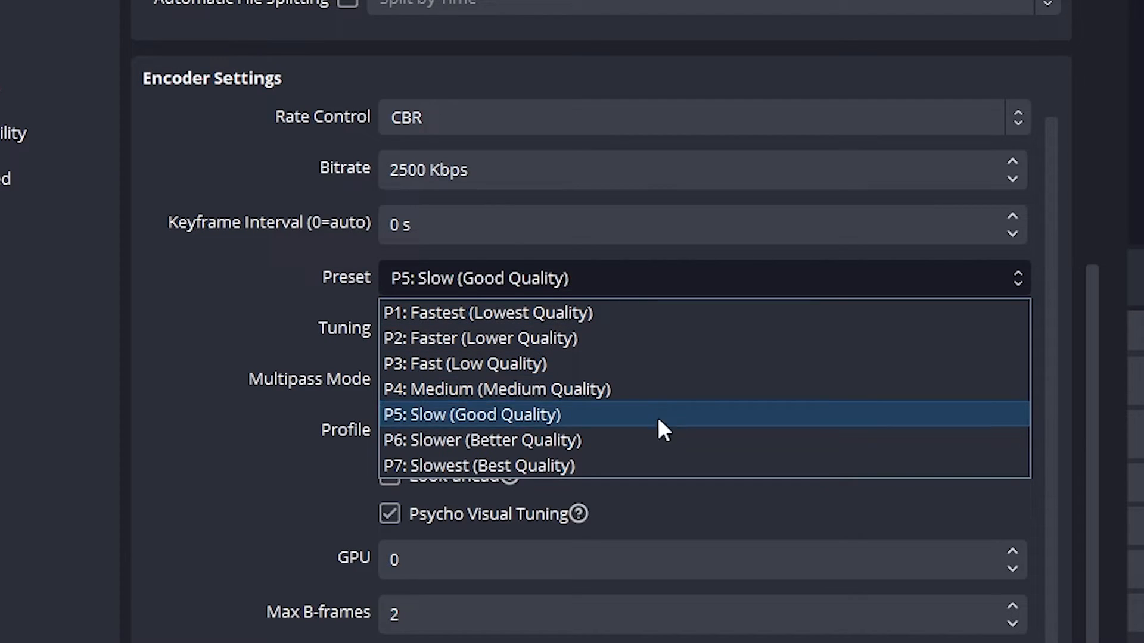
{"action": "mouse_move", "coordinate": [601, 466]}
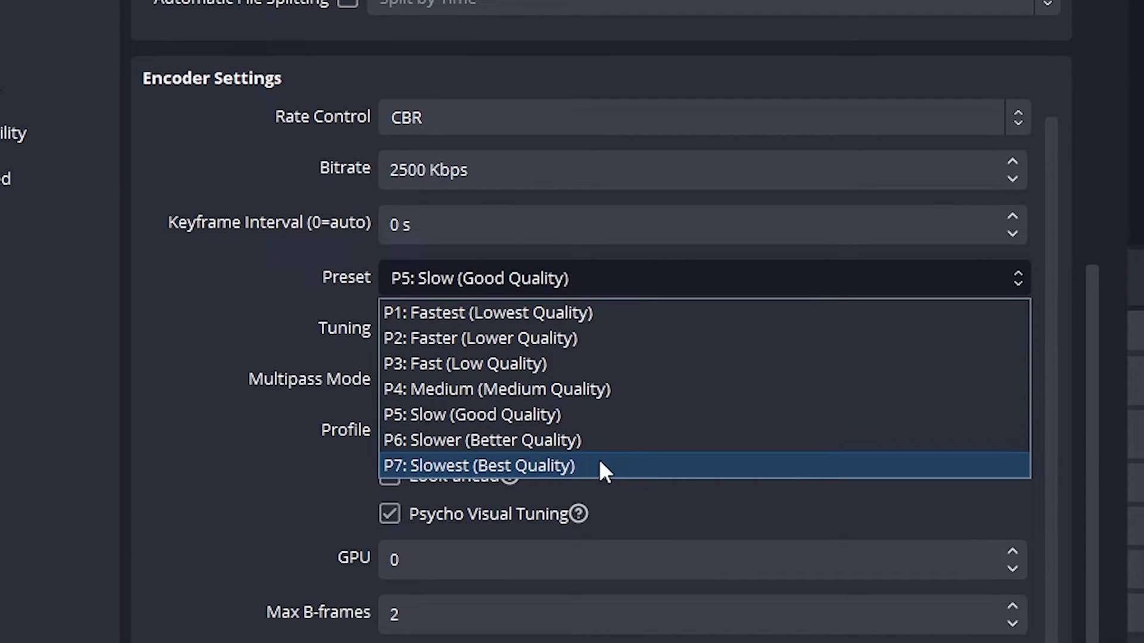
{"action": "left_click", "coordinate": [483, 465]}
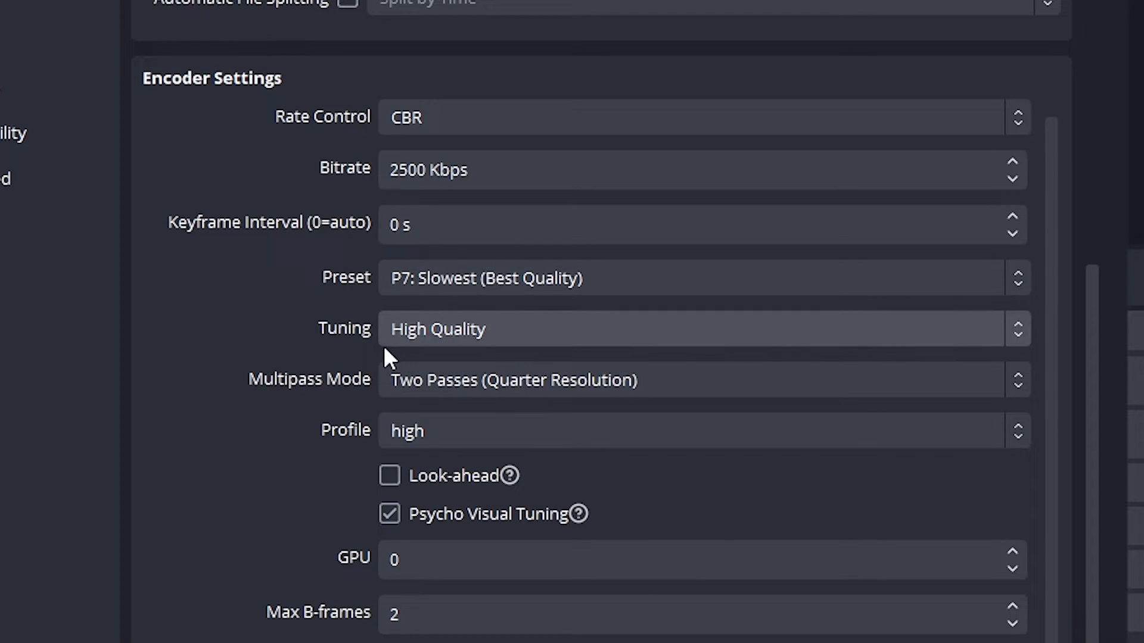
{"action": "mouse_move", "coordinate": [431, 380]}
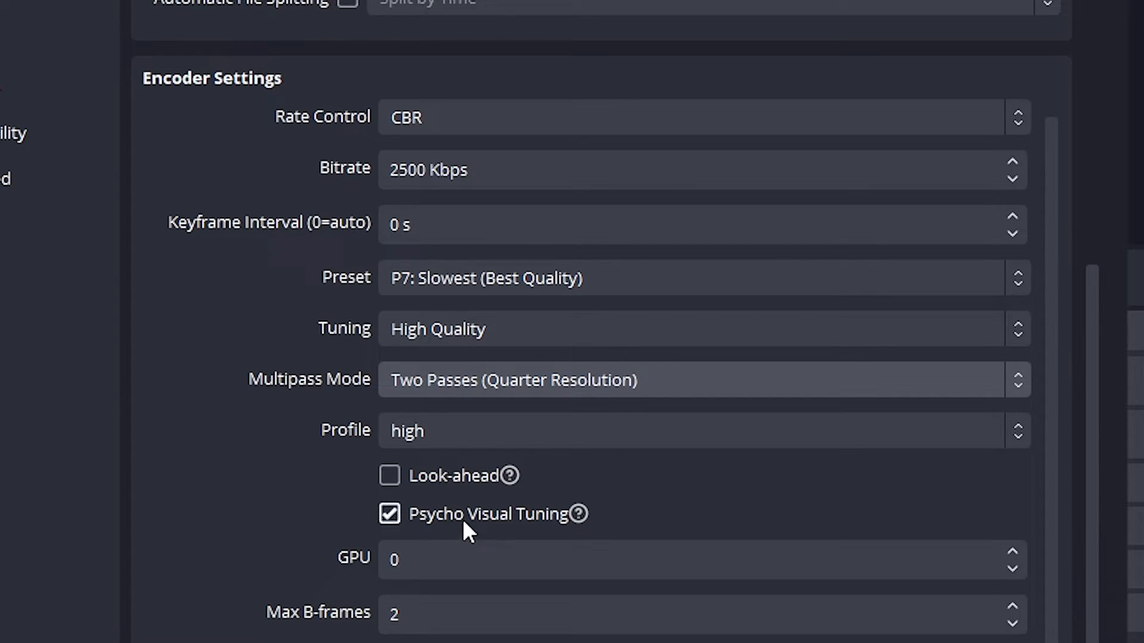
{"action": "mouse_move", "coordinate": [448, 576]}
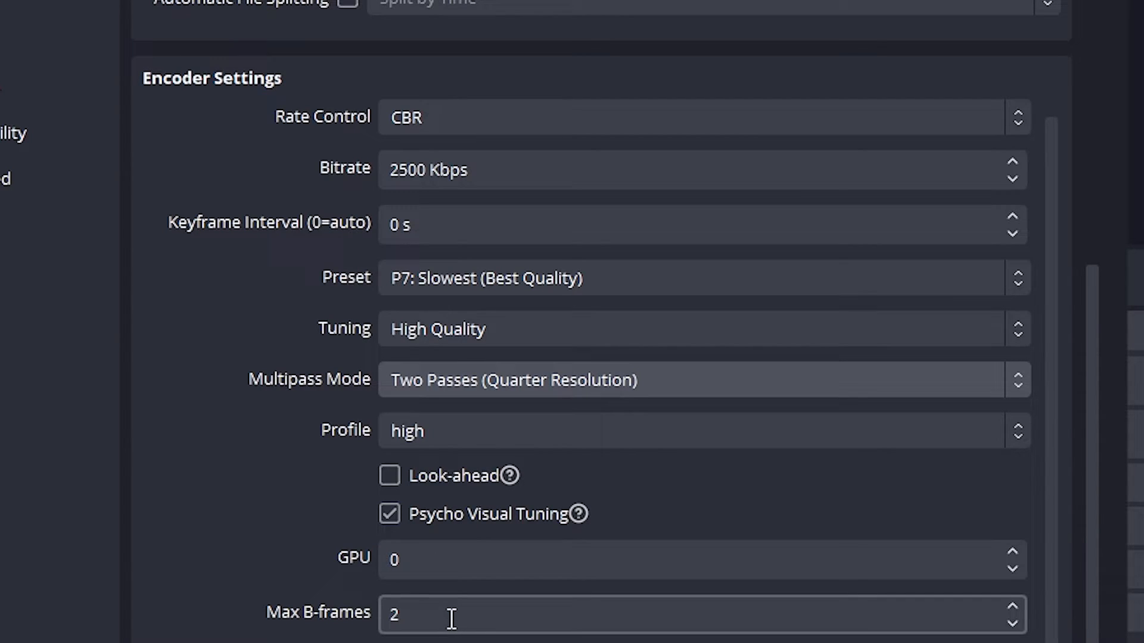
Step: Set Track 1 audio bitrate to 320 and keep Desktop Audio on the Default device
{"action": "left_click", "coordinate": [492, 71]}
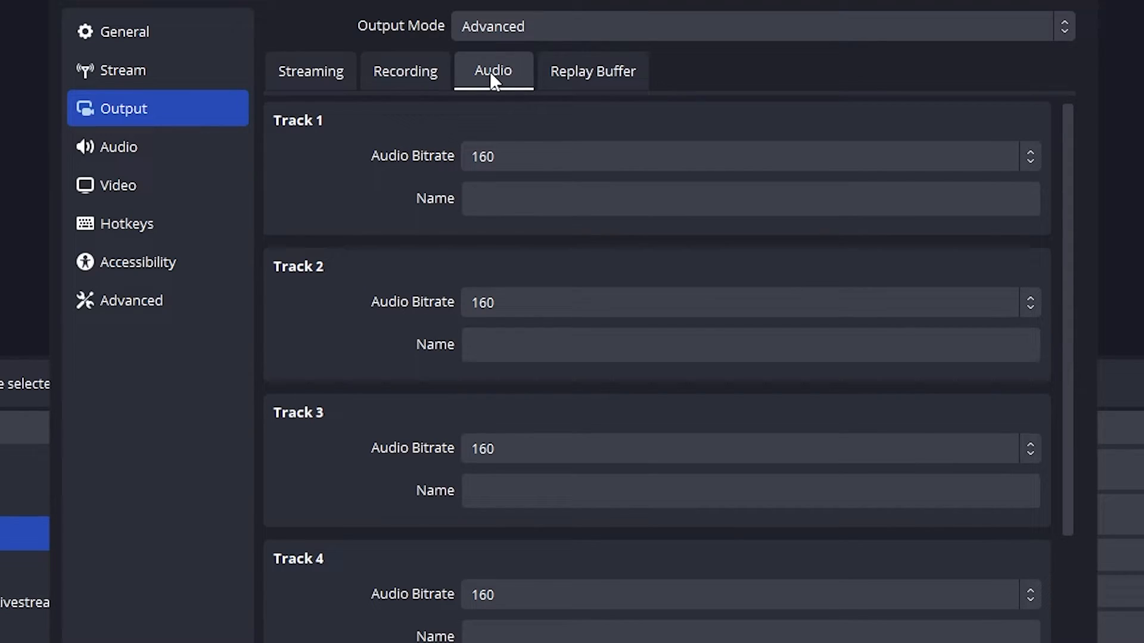
{"action": "mouse_move", "coordinate": [405, 246]}
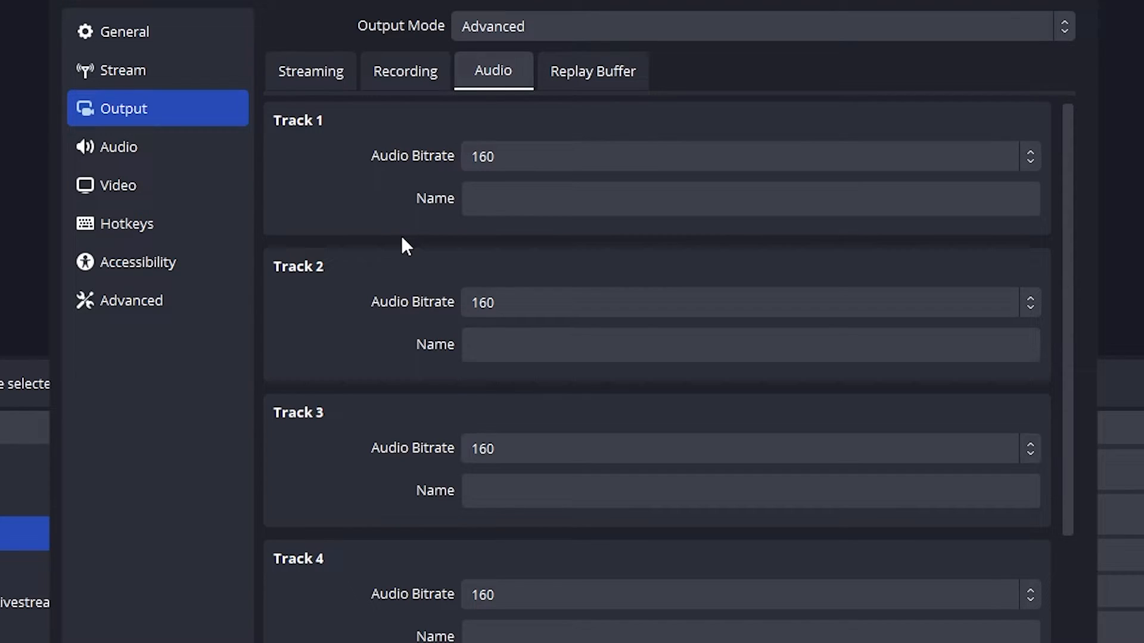
{"action": "mouse_move", "coordinate": [385, 130]}
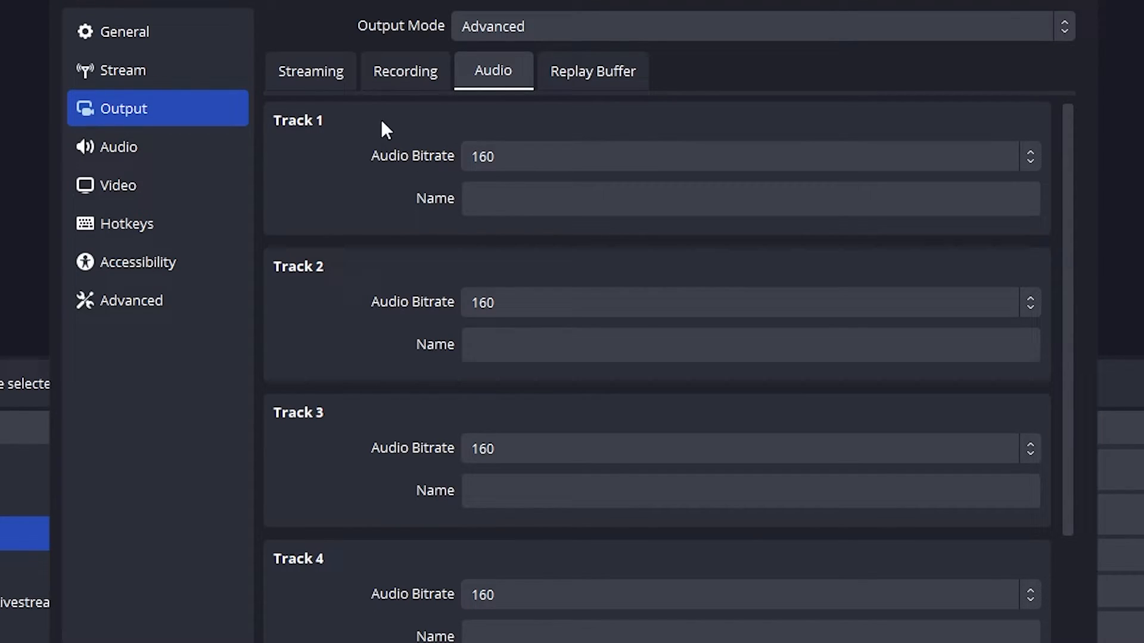
{"action": "mouse_move", "coordinate": [468, 160]}
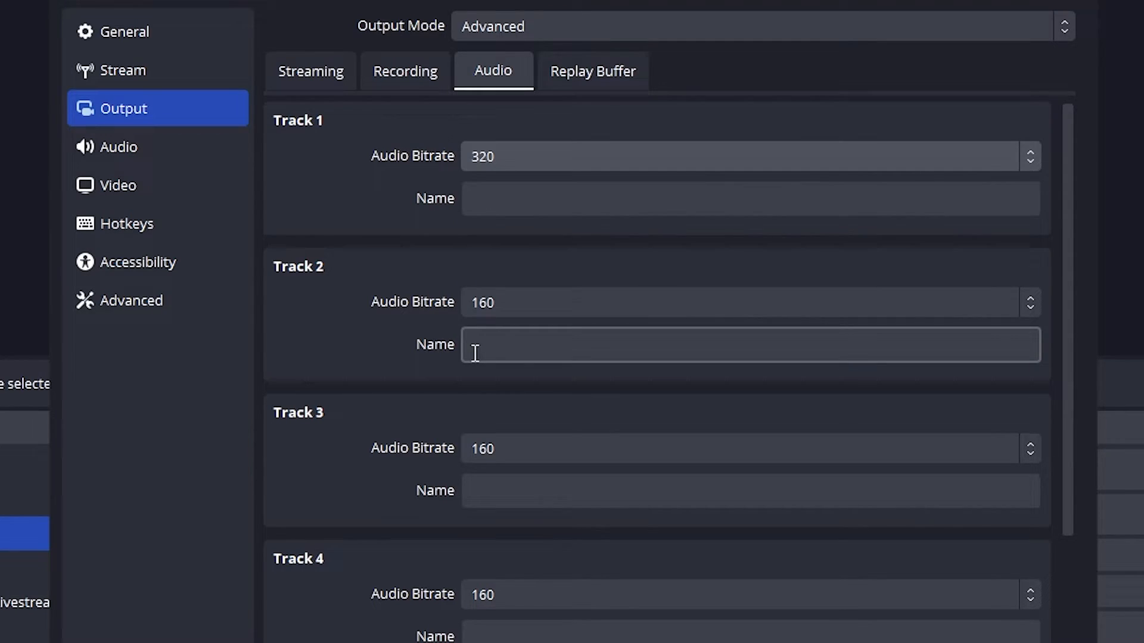
{"action": "left_click", "coordinate": [117, 146]}
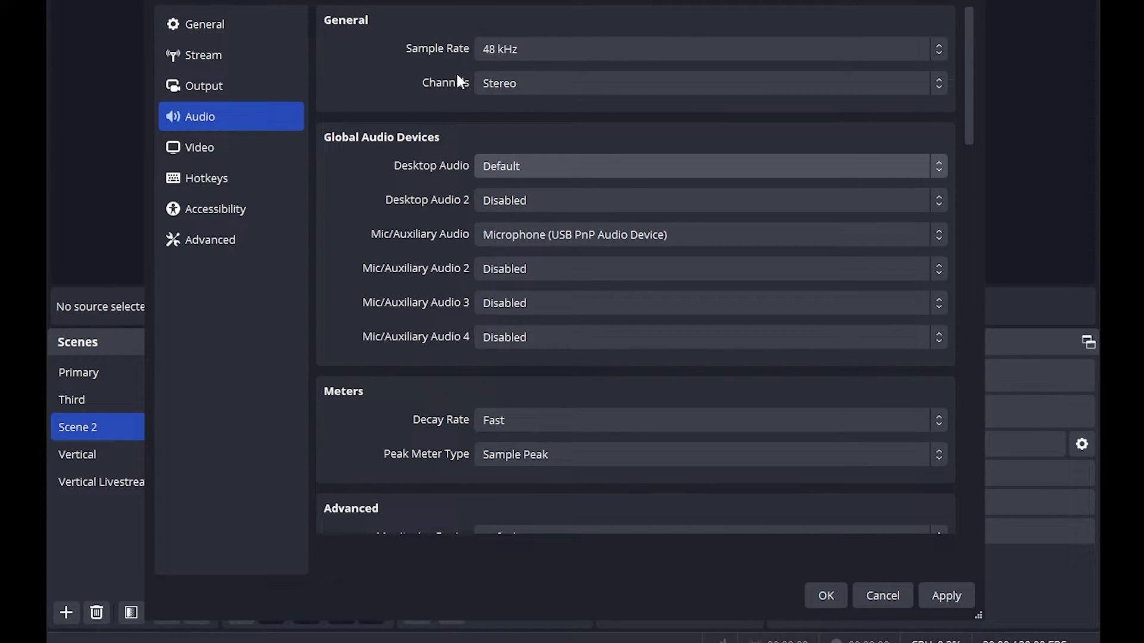
{"action": "mouse_move", "coordinate": [493, 72]}
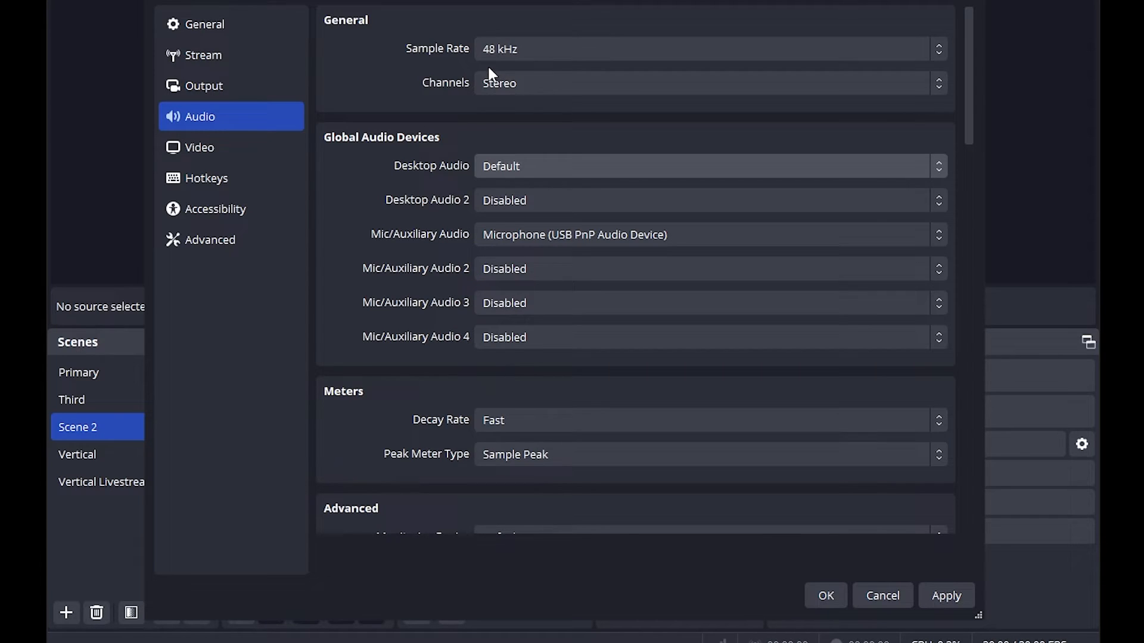
{"action": "mouse_move", "coordinate": [497, 169]}
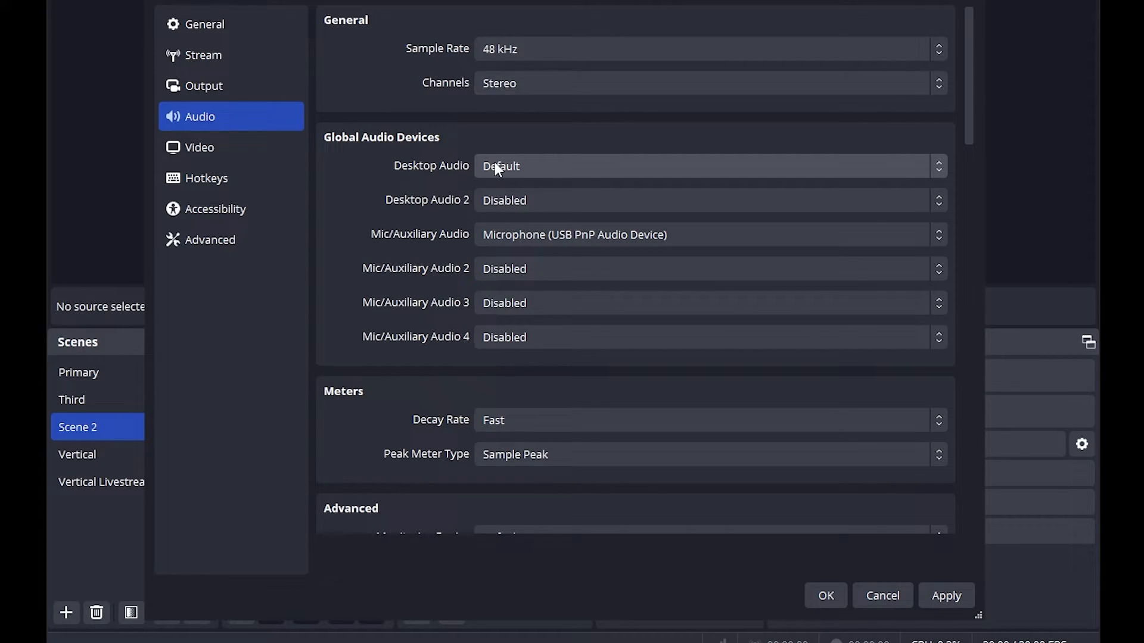
{"action": "mouse_move", "coordinate": [399, 156]}
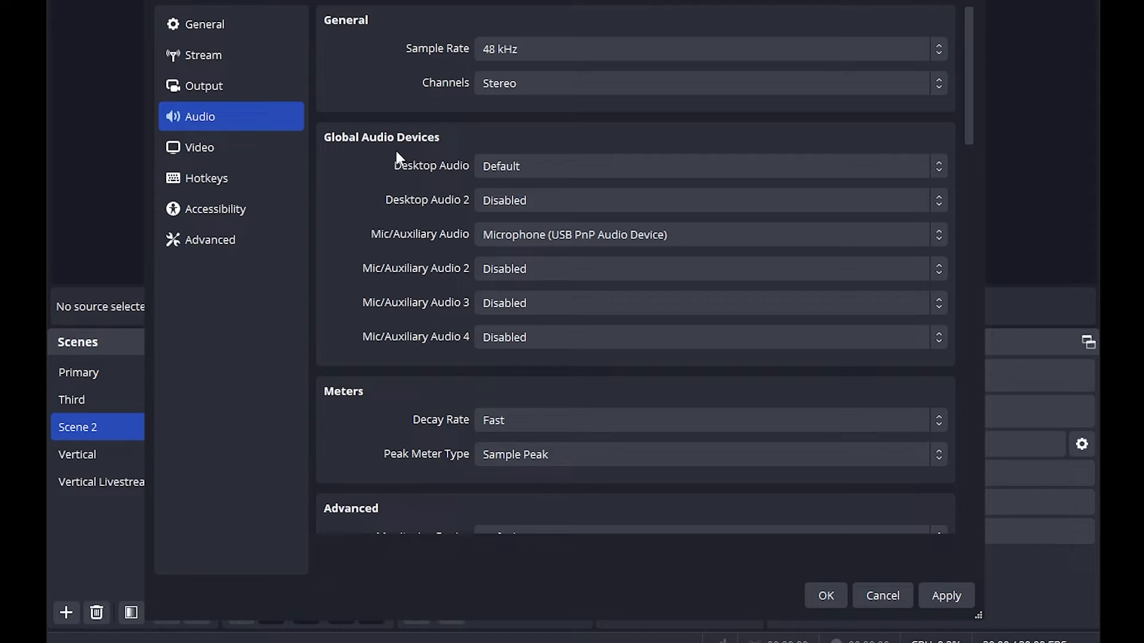
{"action": "left_click", "coordinate": [708, 167]}
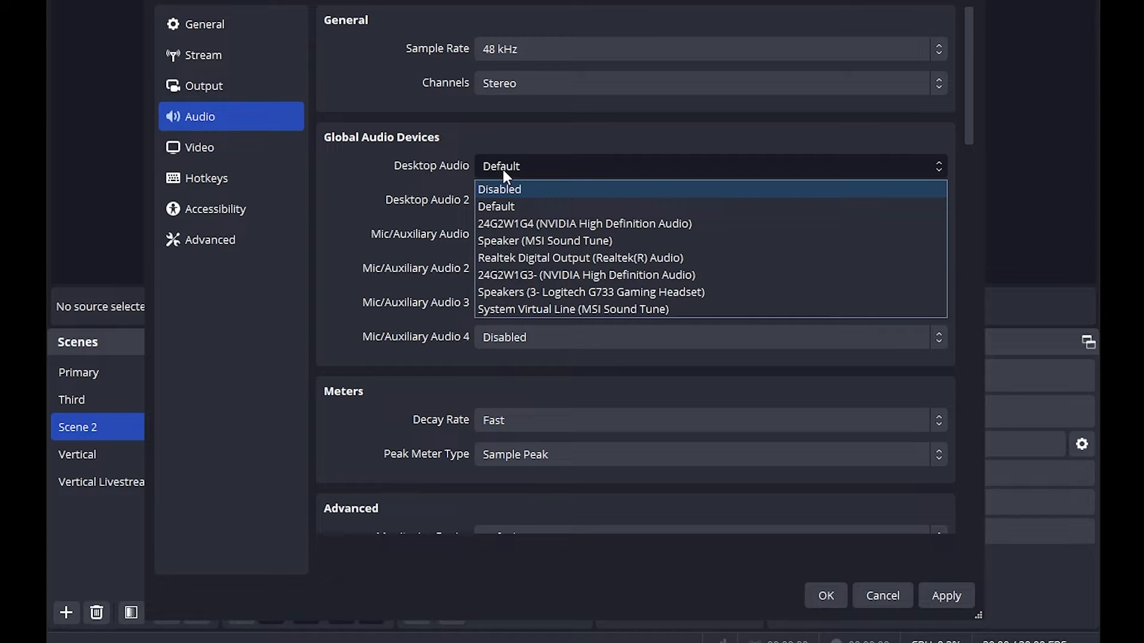
{"action": "mouse_move", "coordinate": [503, 193]}
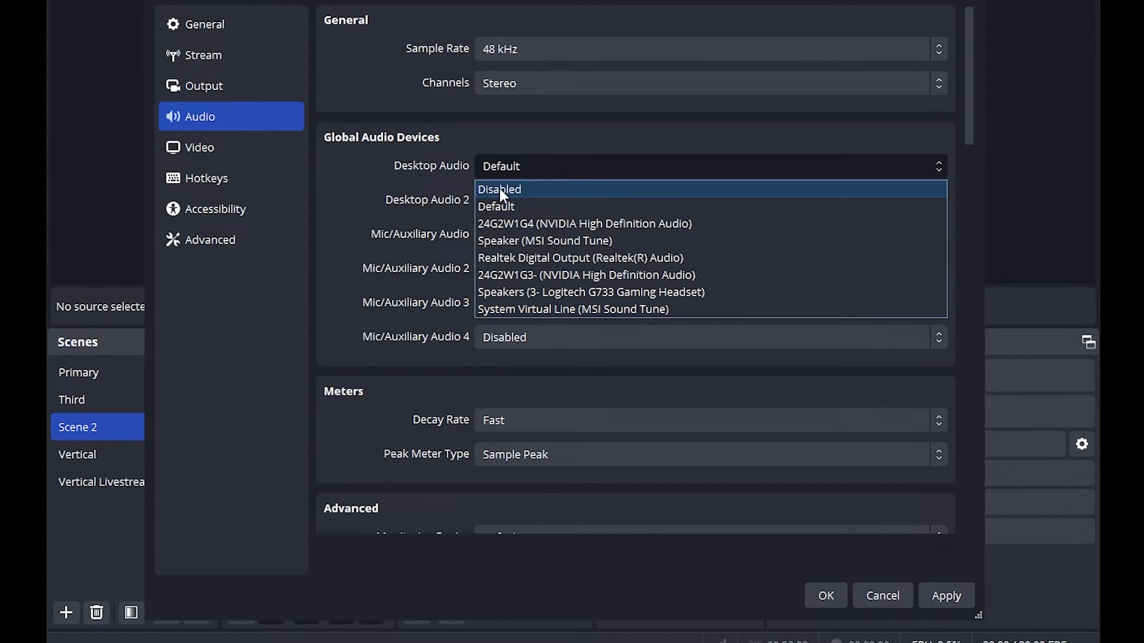
{"action": "mouse_move", "coordinate": [503, 206]}
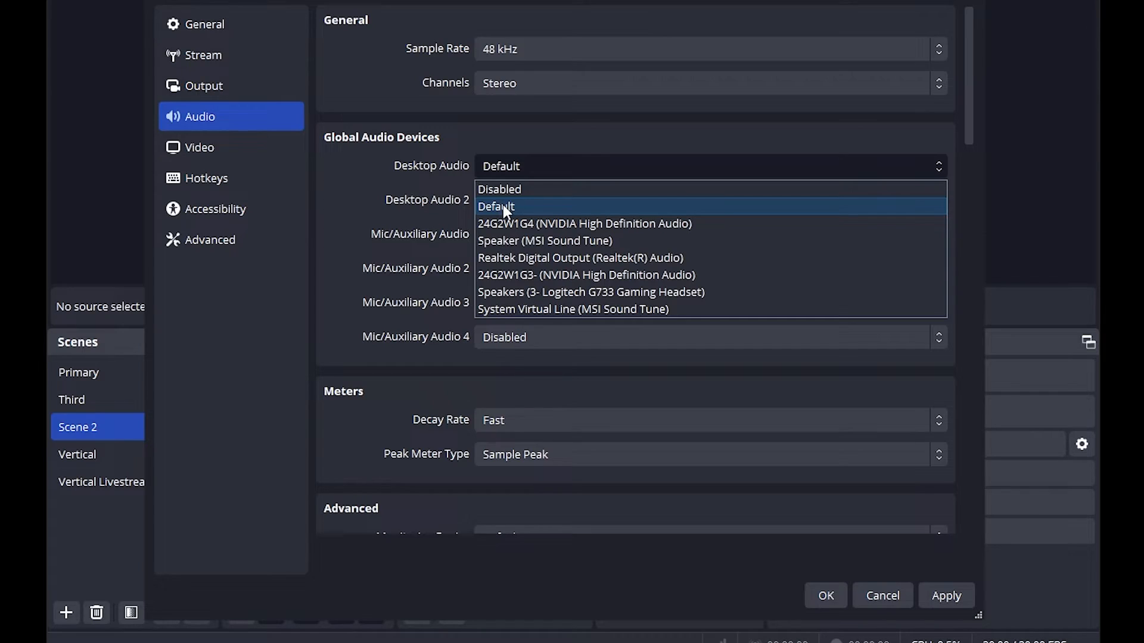
{"action": "mouse_move", "coordinate": [530, 276]}
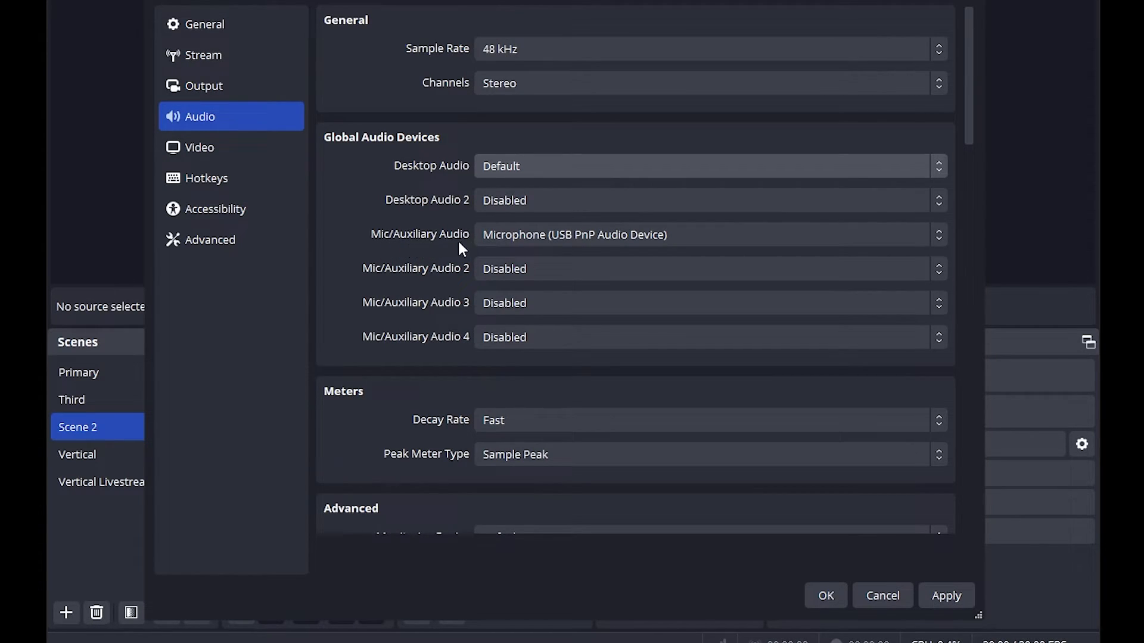
{"action": "mouse_move", "coordinate": [502, 248]}
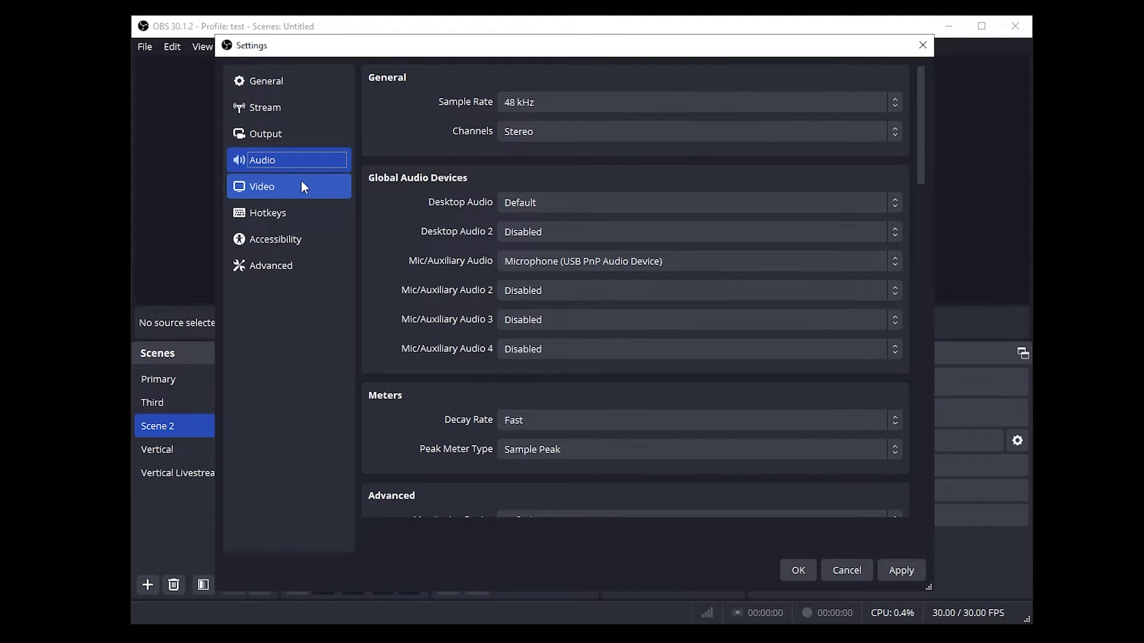
Step: Set the Output (Scaled) Resolution to 1920x1080 and Common FPS Values to 60
{"action": "left_click", "coordinate": [262, 186]}
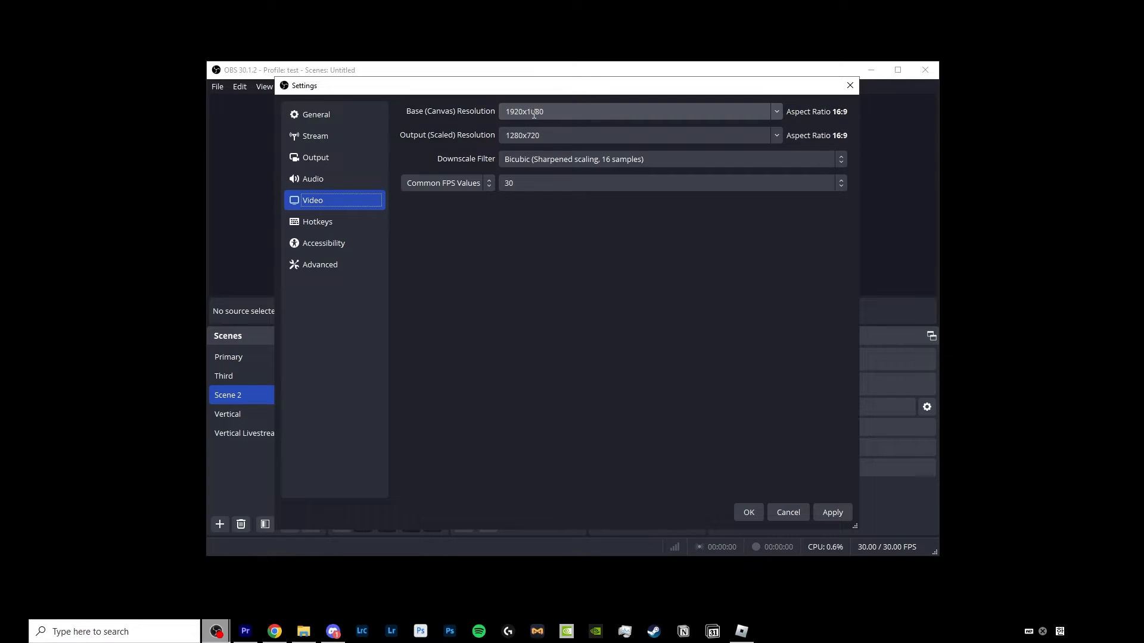
{"action": "mouse_move", "coordinate": [489, 117]}
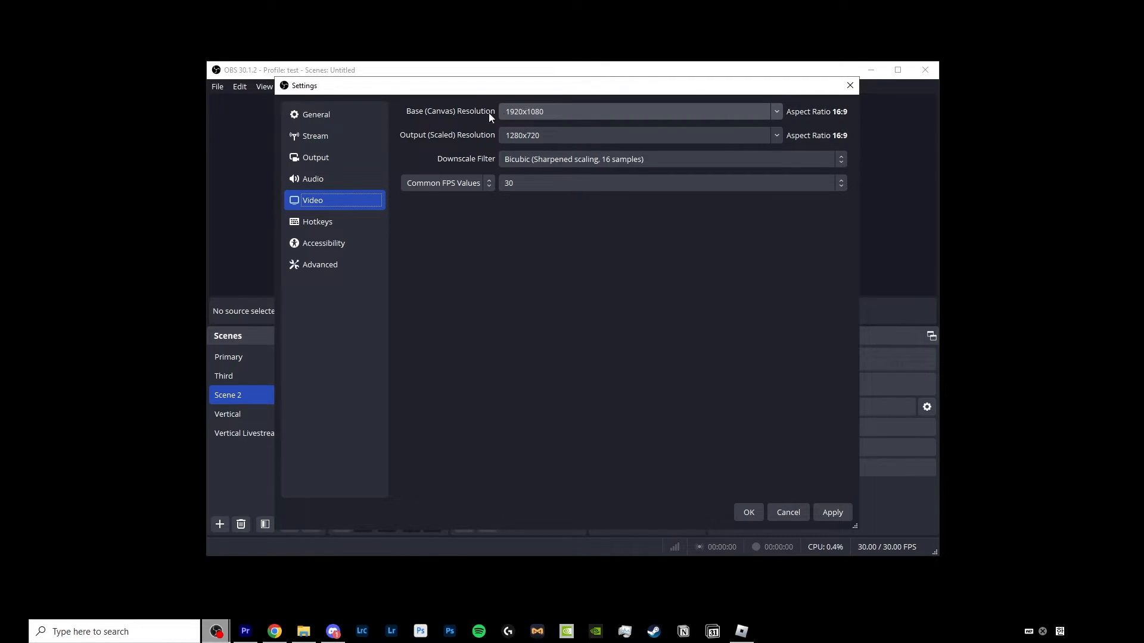
{"action": "mouse_move", "coordinate": [428, 141]}
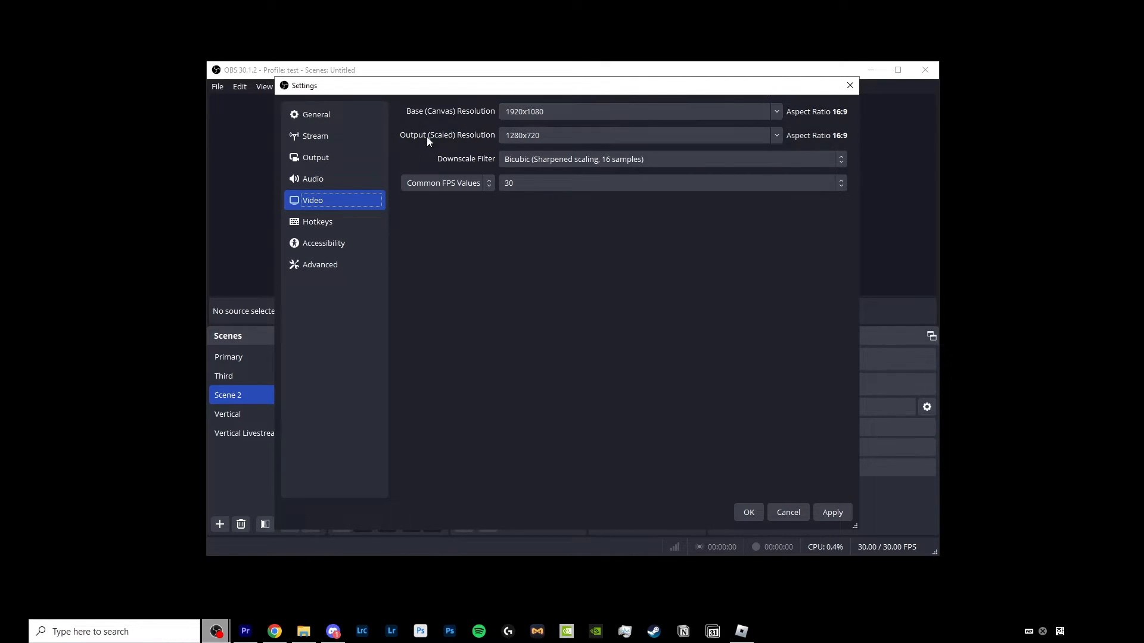
{"action": "mouse_move", "coordinate": [475, 139]}
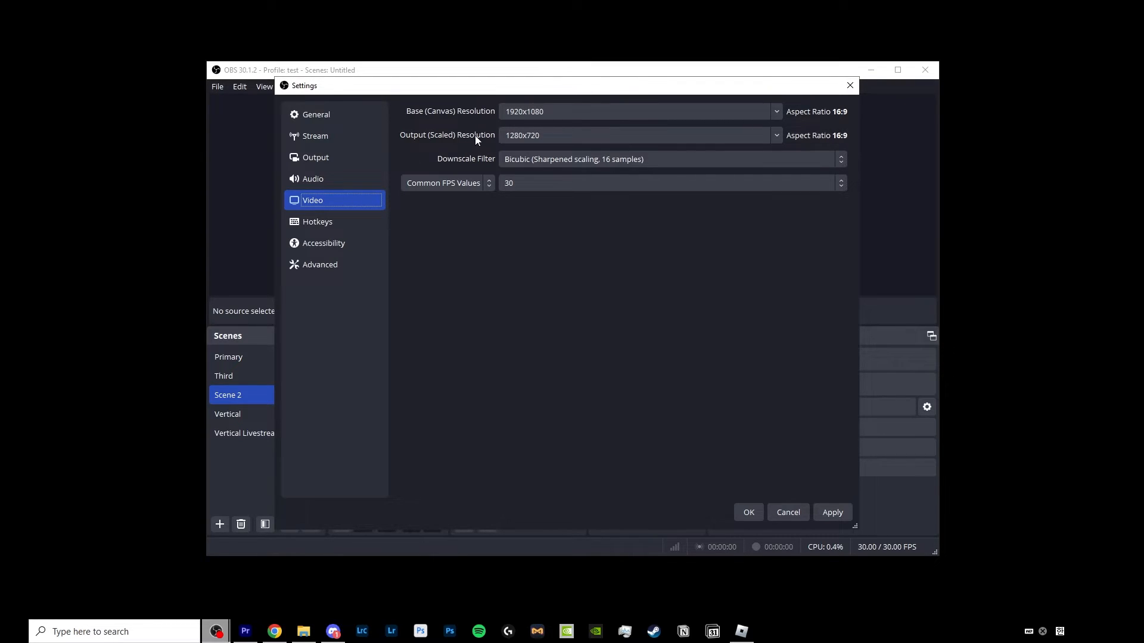
{"action": "left_click", "coordinate": [776, 135]}
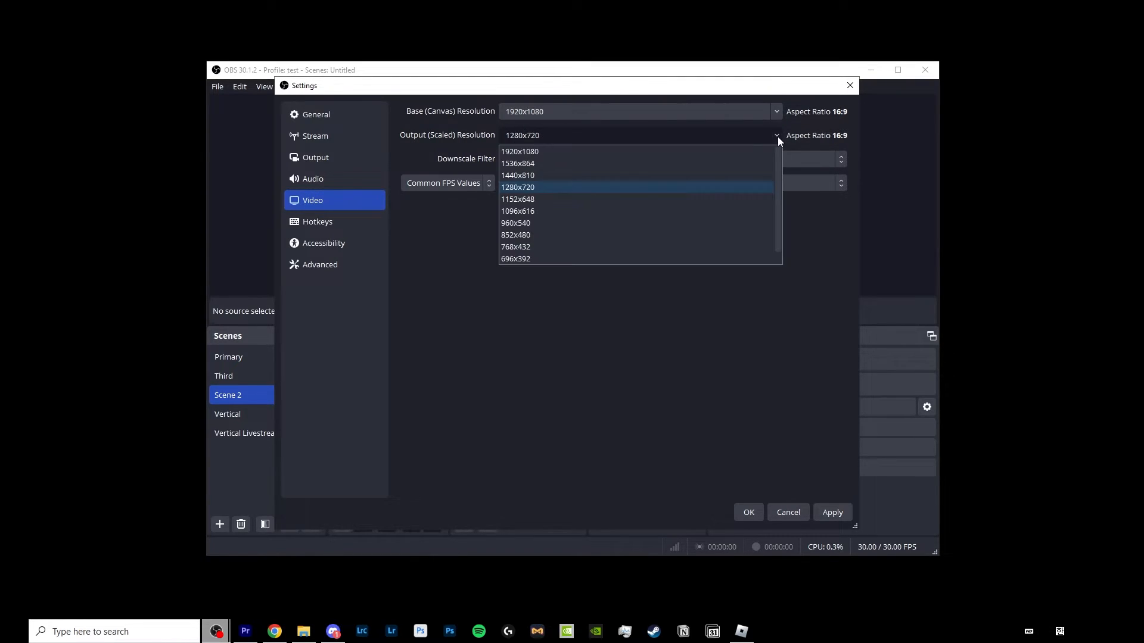
{"action": "mouse_move", "coordinate": [566, 151]}
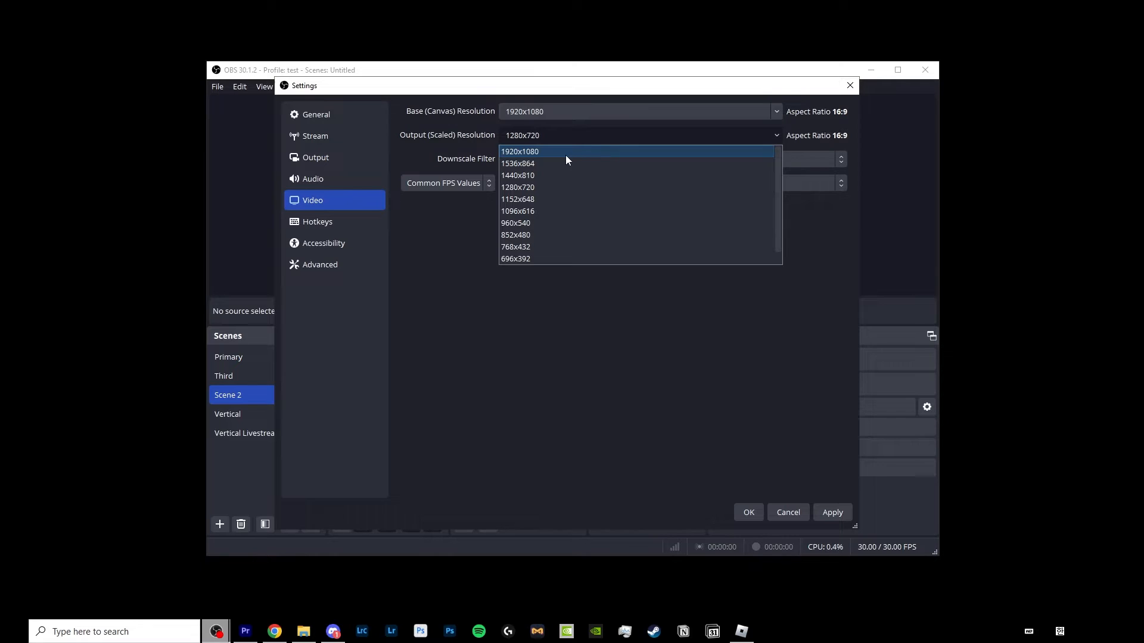
{"action": "left_click", "coordinate": [519, 150]}
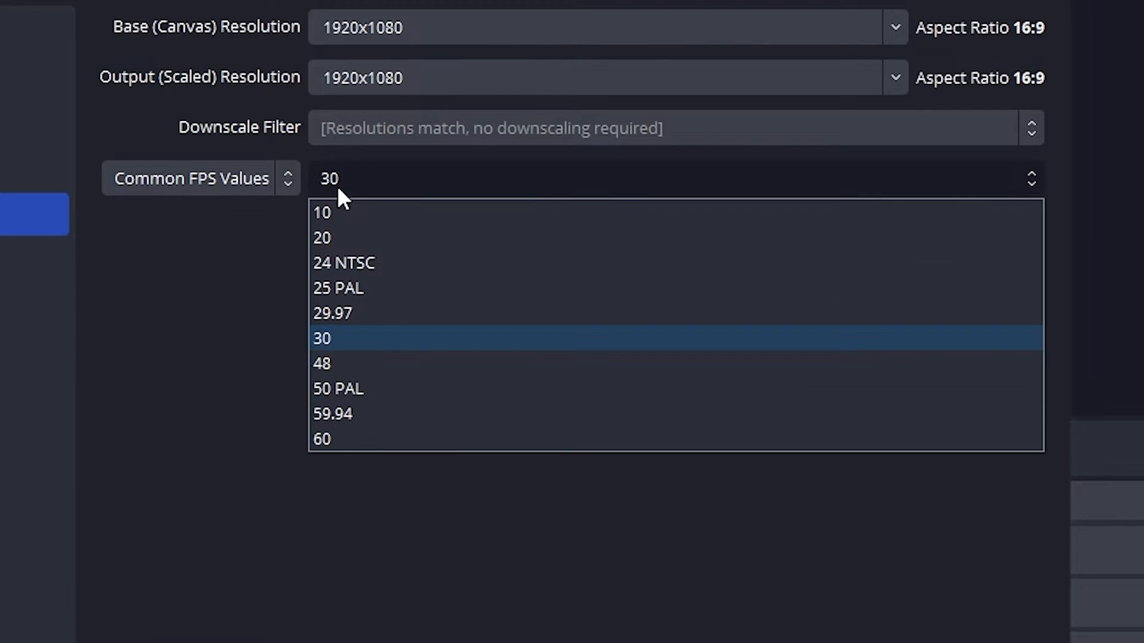
{"action": "left_click", "coordinate": [321, 439]}
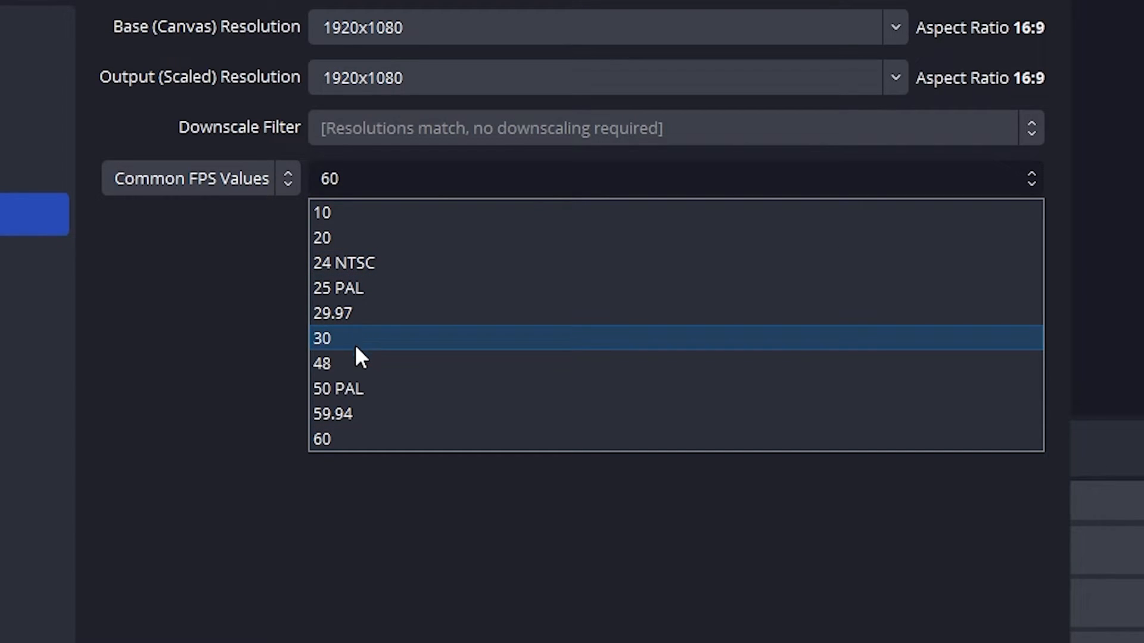
{"action": "mouse_move", "coordinate": [376, 413]}
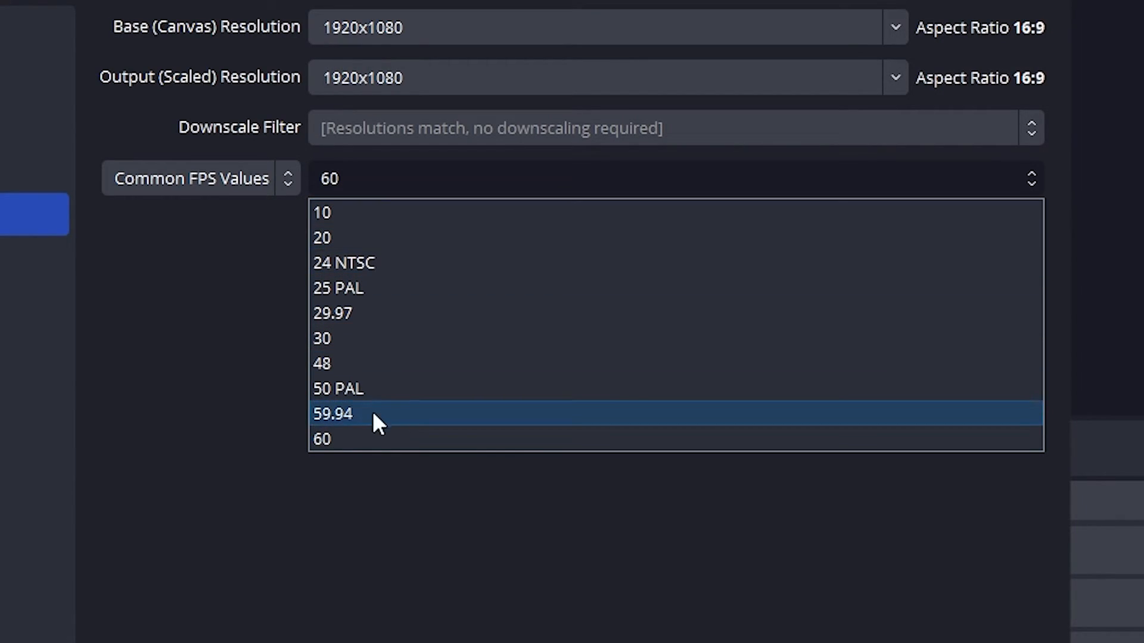
{"action": "left_click", "coordinate": [137, 280]}
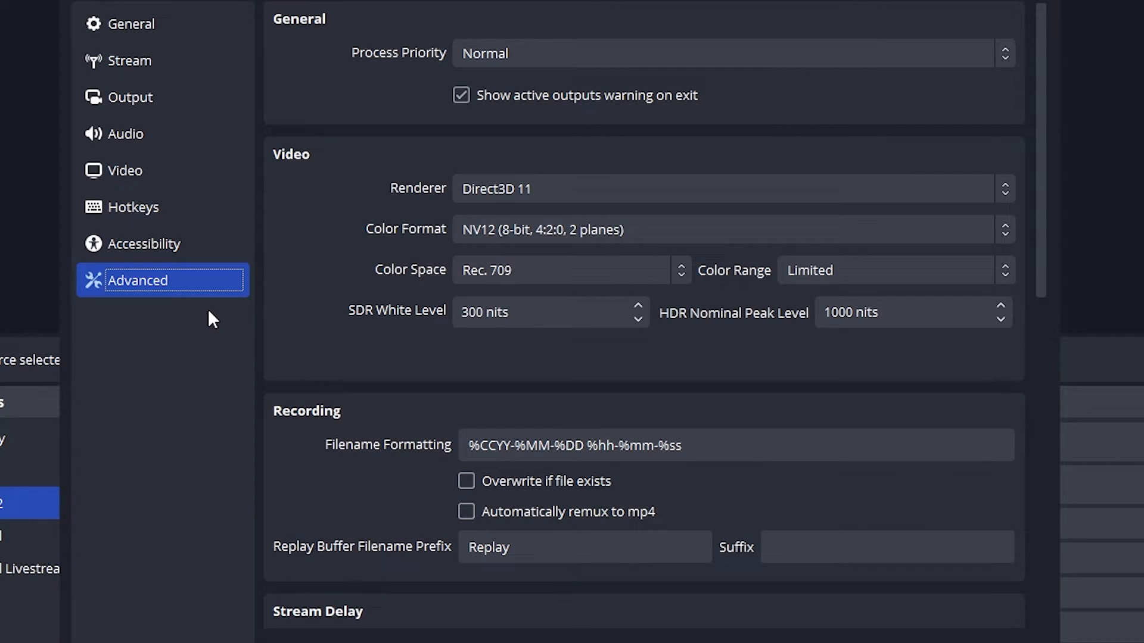
{"action": "mouse_move", "coordinate": [372, 336]}
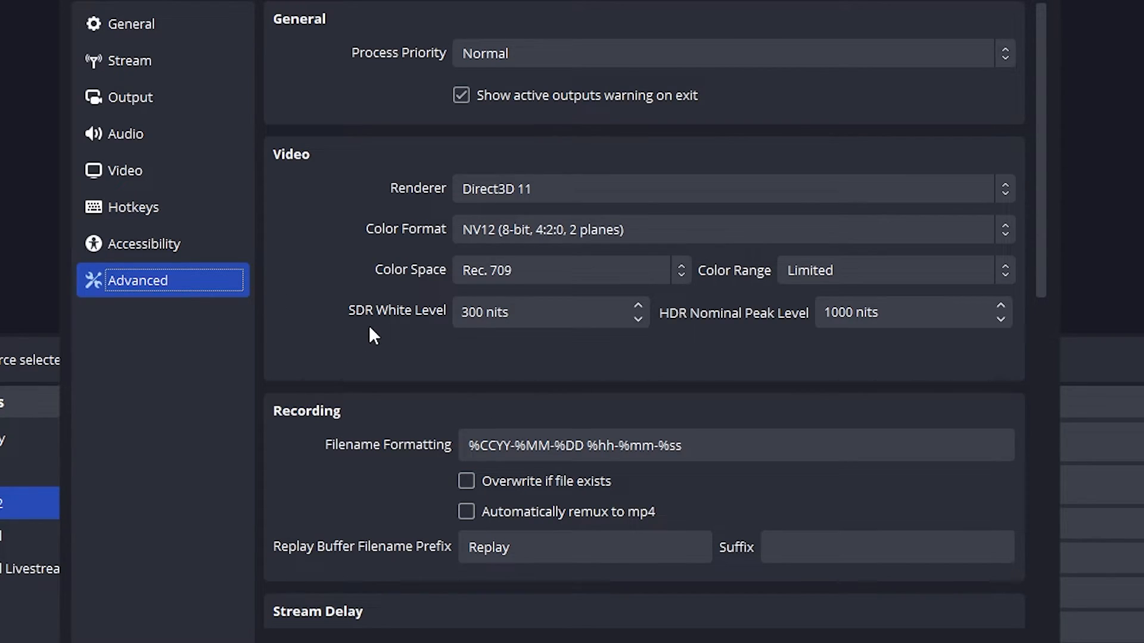
{"action": "mouse_move", "coordinate": [511, 270]}
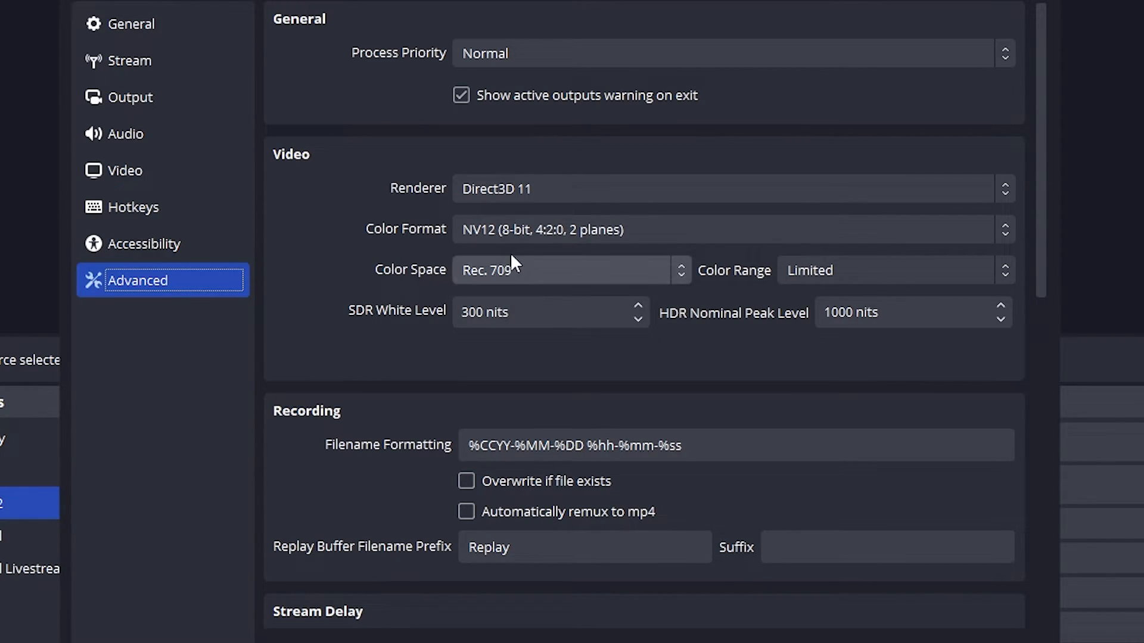
{"action": "mouse_move", "coordinate": [511, 292]}
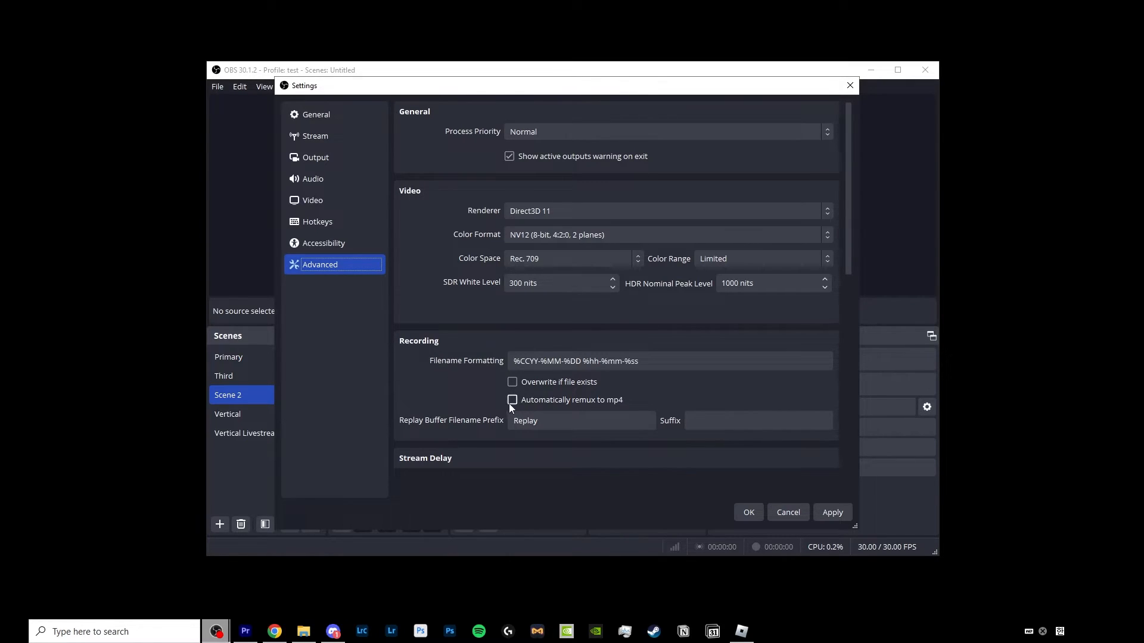
{"action": "mouse_move", "coordinate": [572, 407]}
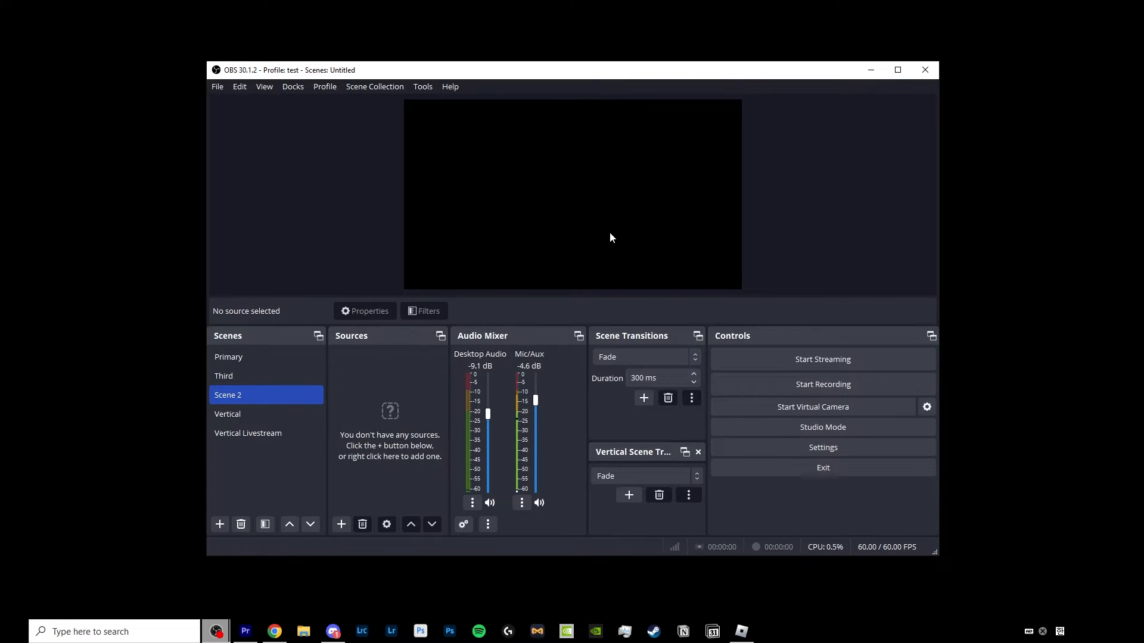
Step: Create a new empty scene named 'roblox scene'
{"action": "left_click", "coordinate": [898, 69]}
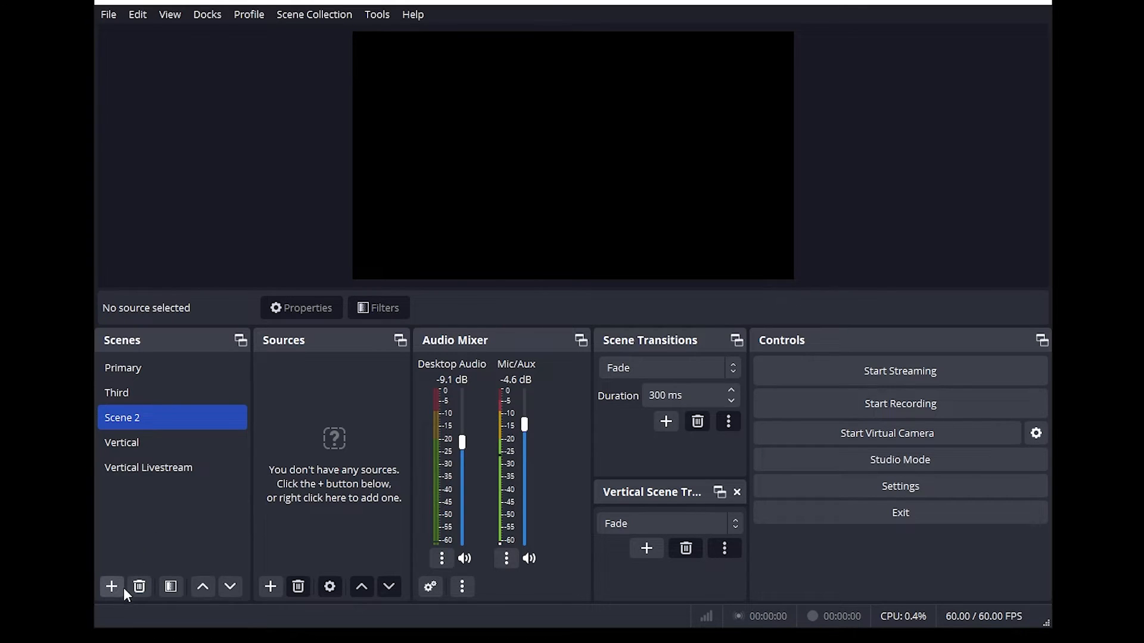
{"action": "left_click", "coordinate": [111, 587]}
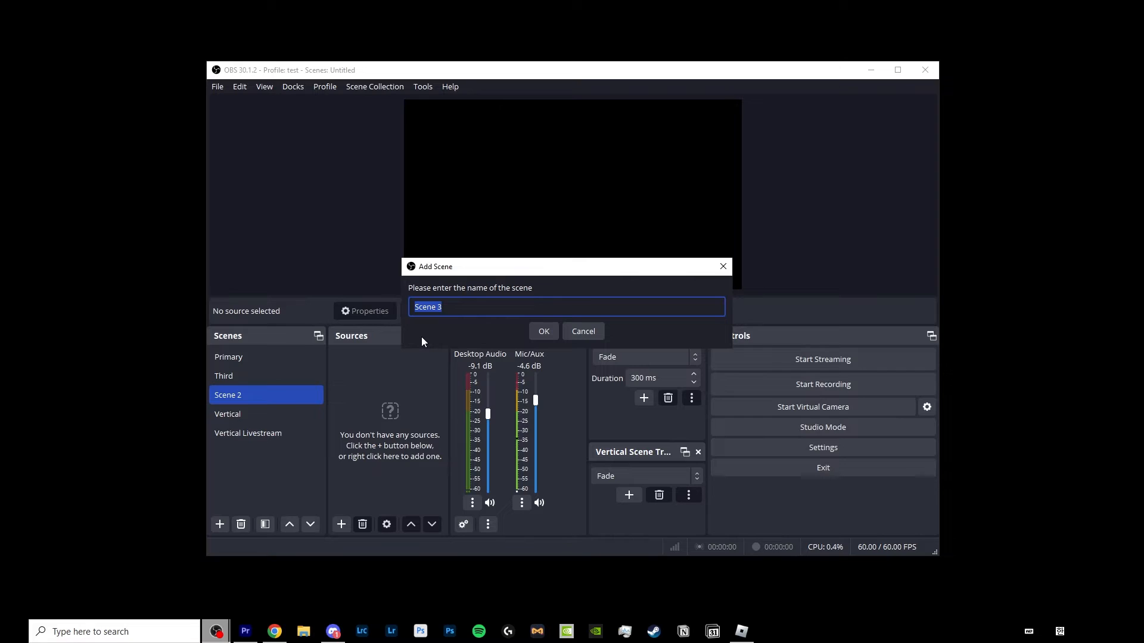
{"action": "type", "text": "roblox scene"}
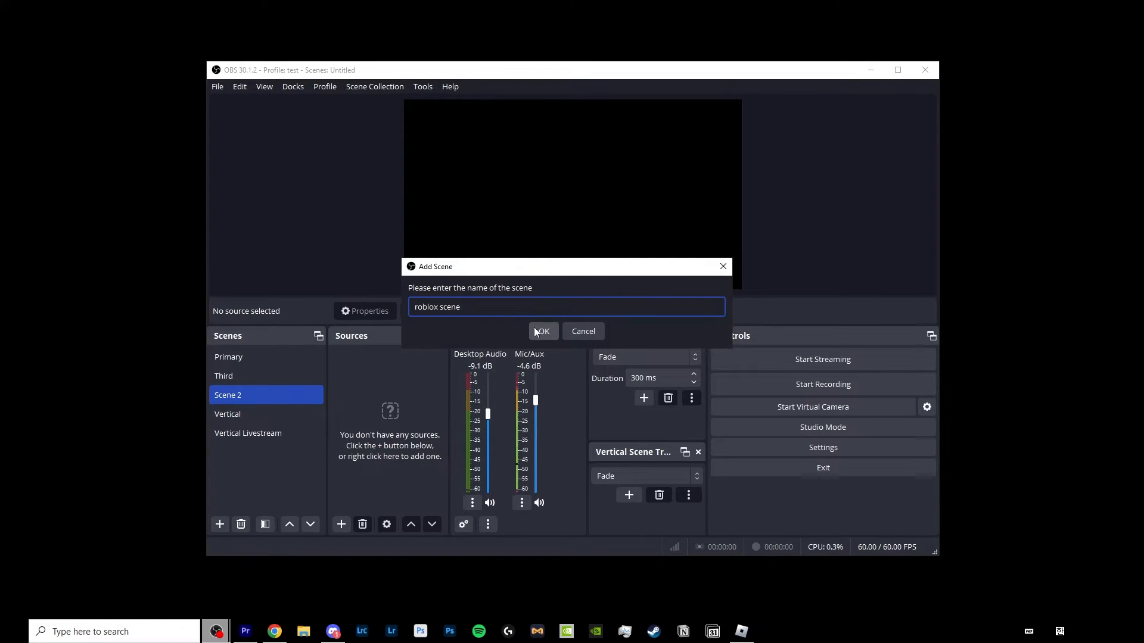
{"action": "left_click", "coordinate": [541, 331]}
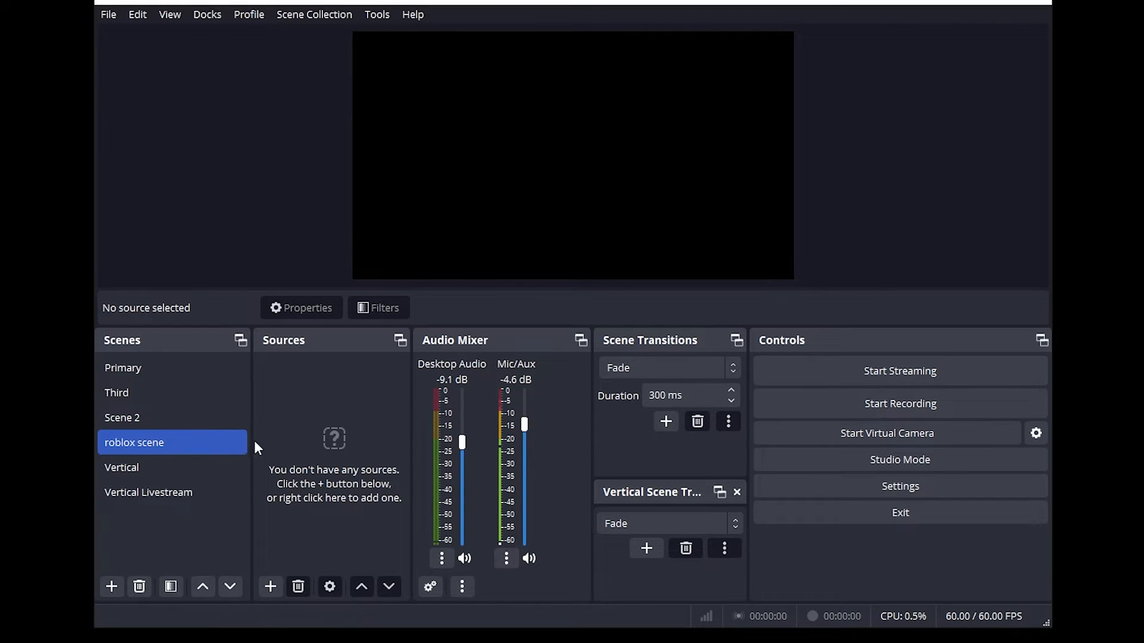
{"action": "mouse_move", "coordinate": [305, 539]}
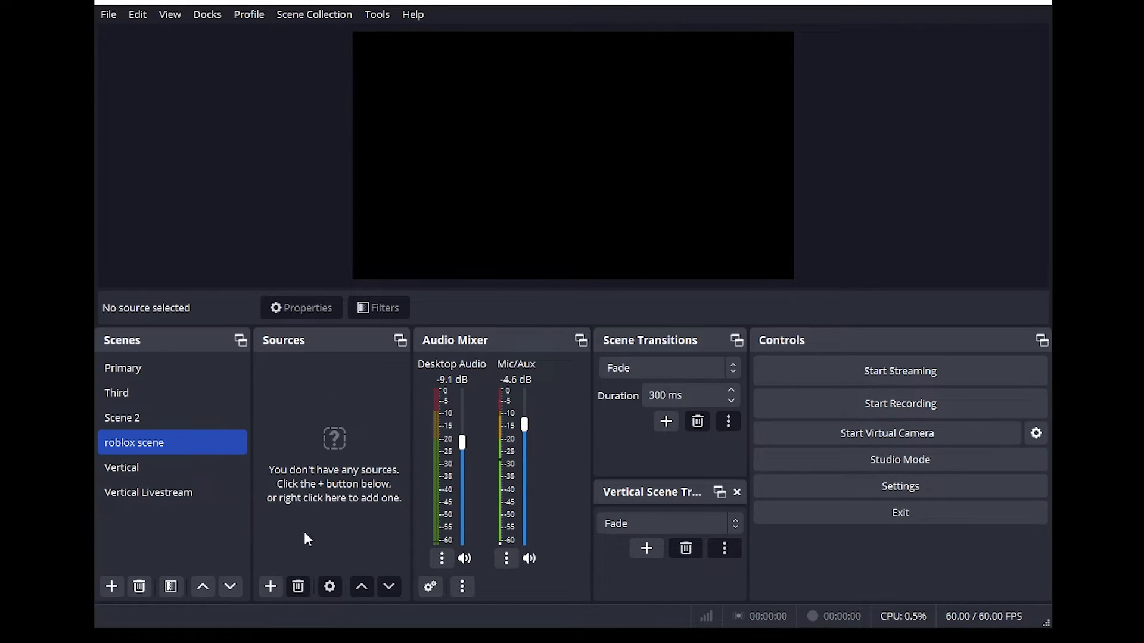
Step: Add a Display Capture source capturing the S27F350 monitor to roblox scene
{"action": "left_click", "coordinate": [270, 587]}
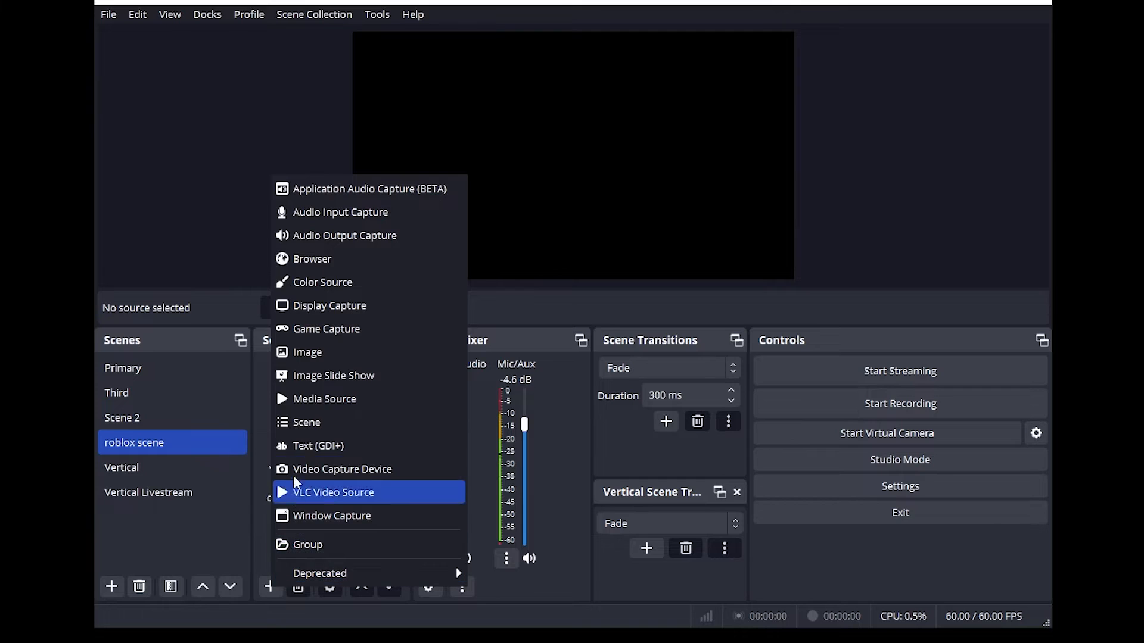
{"action": "left_click", "coordinate": [329, 305]}
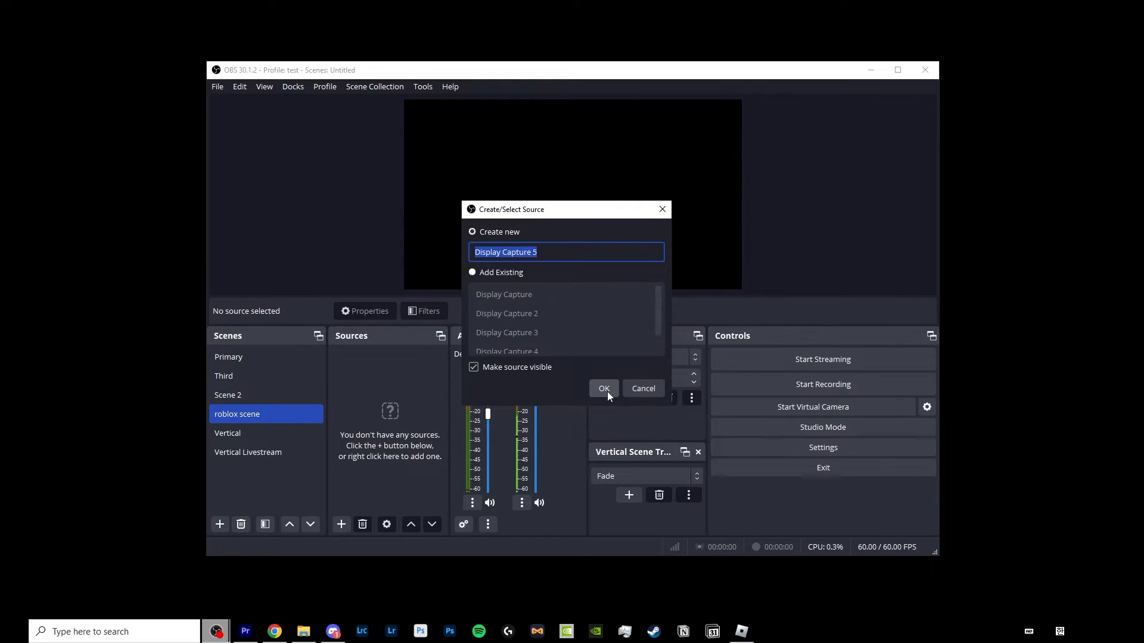
{"action": "left_click", "coordinate": [604, 387]}
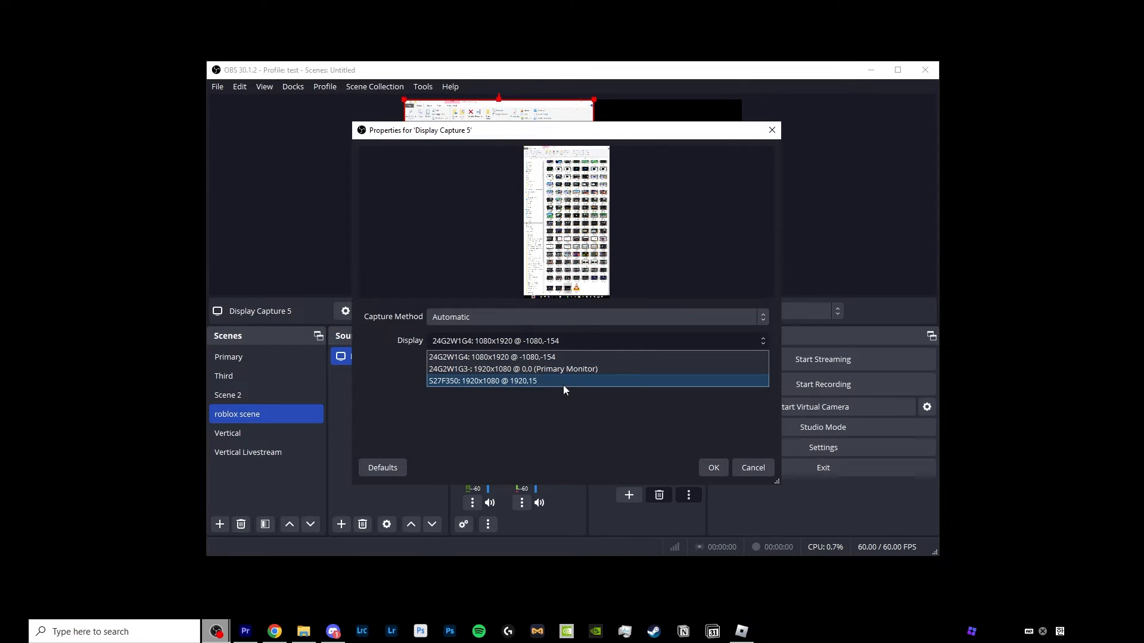
{"action": "left_click", "coordinate": [482, 380]}
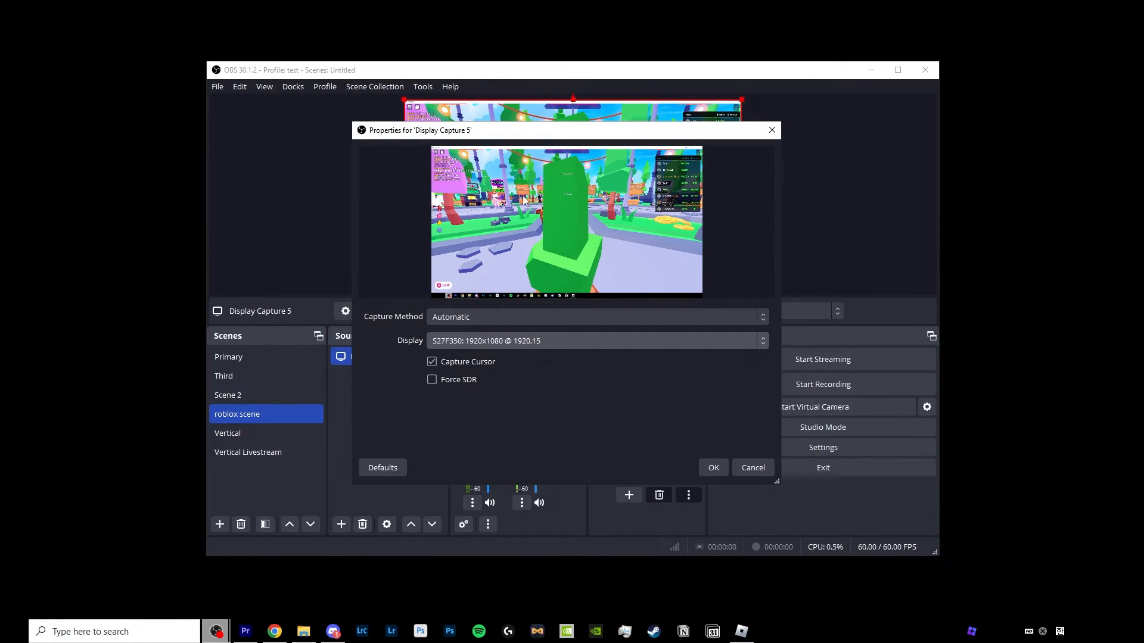
{"action": "left_click", "coordinate": [712, 468]}
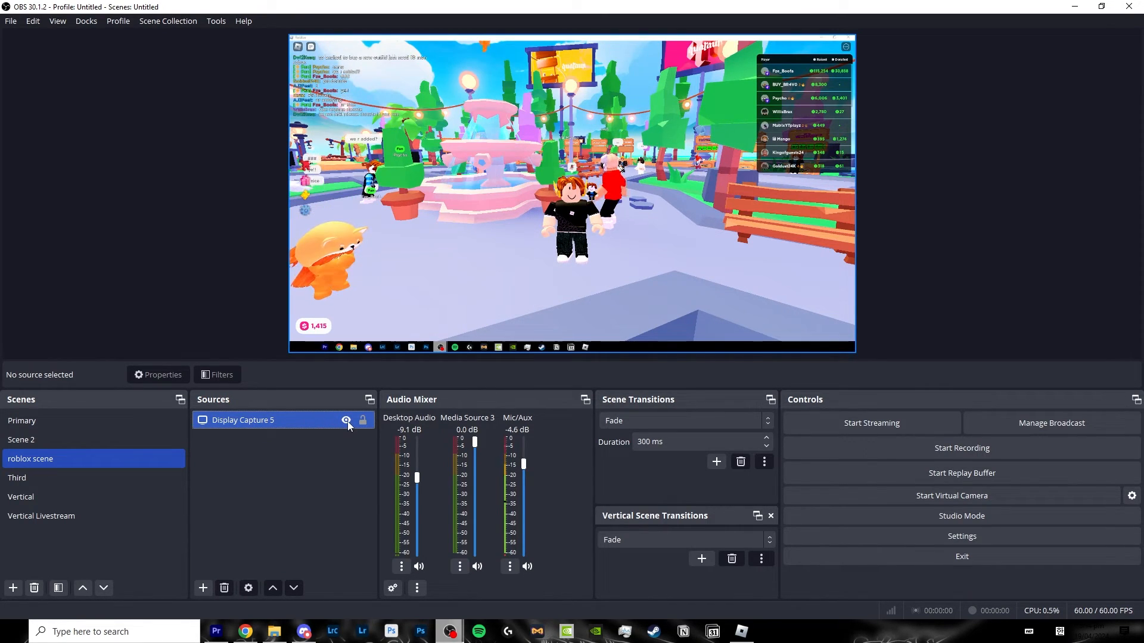
Step: Hide Display Capture 5 and add Game Capture 2 capturing the RobloxPlayerBeta.exe window
{"action": "left_click", "coordinate": [203, 588]}
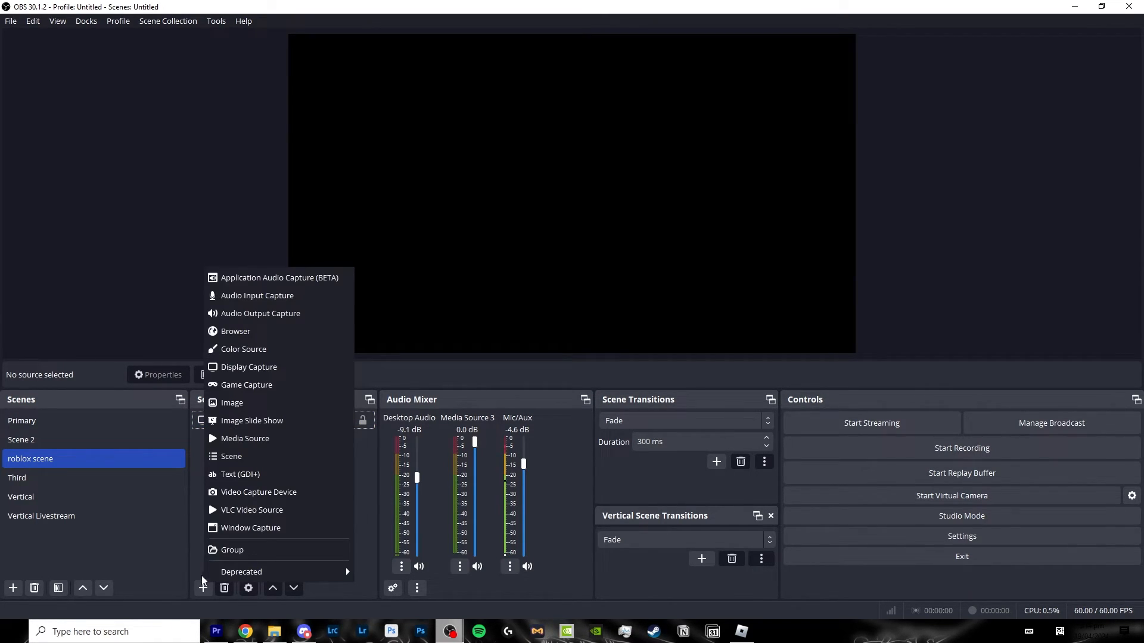
{"action": "left_click", "coordinate": [247, 384]}
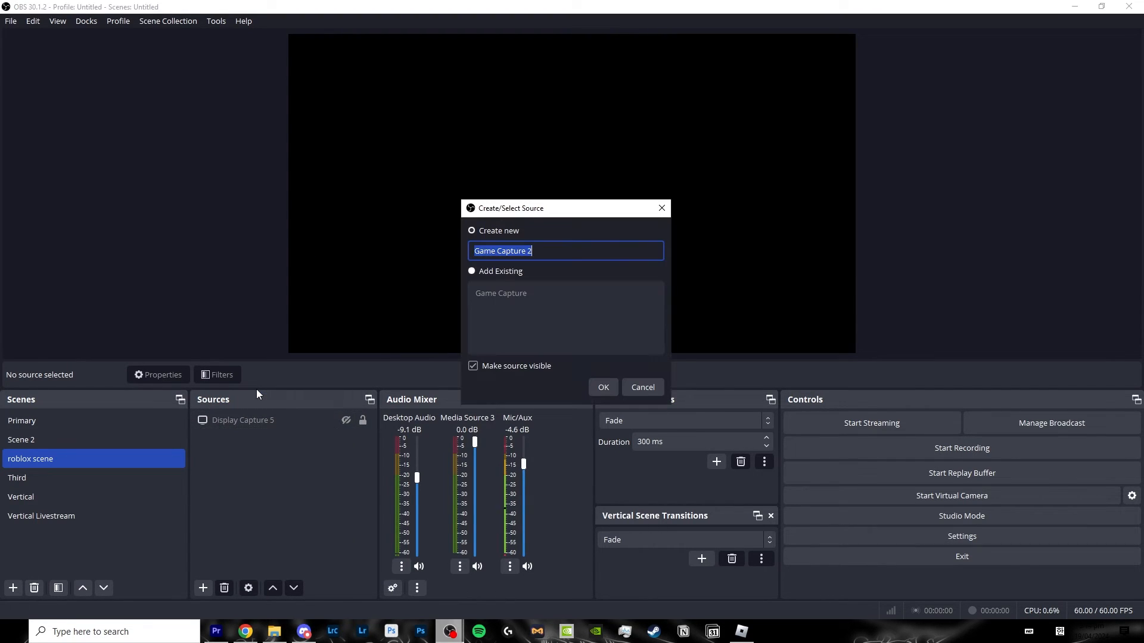
{"action": "left_click", "coordinate": [602, 387]}
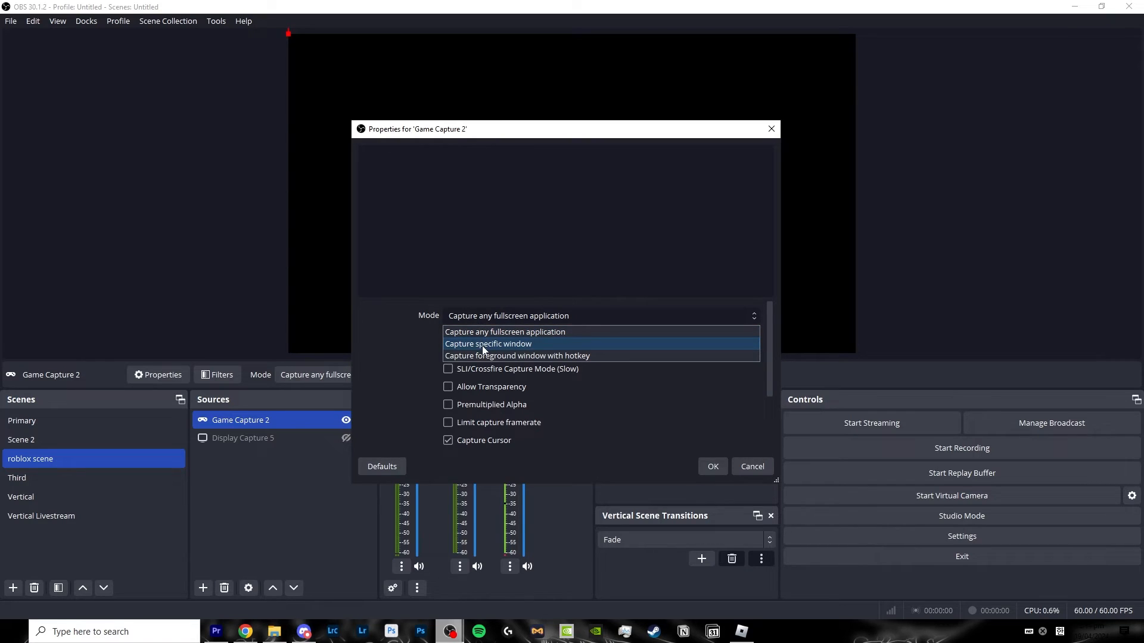
{"action": "left_click", "coordinate": [488, 344]}
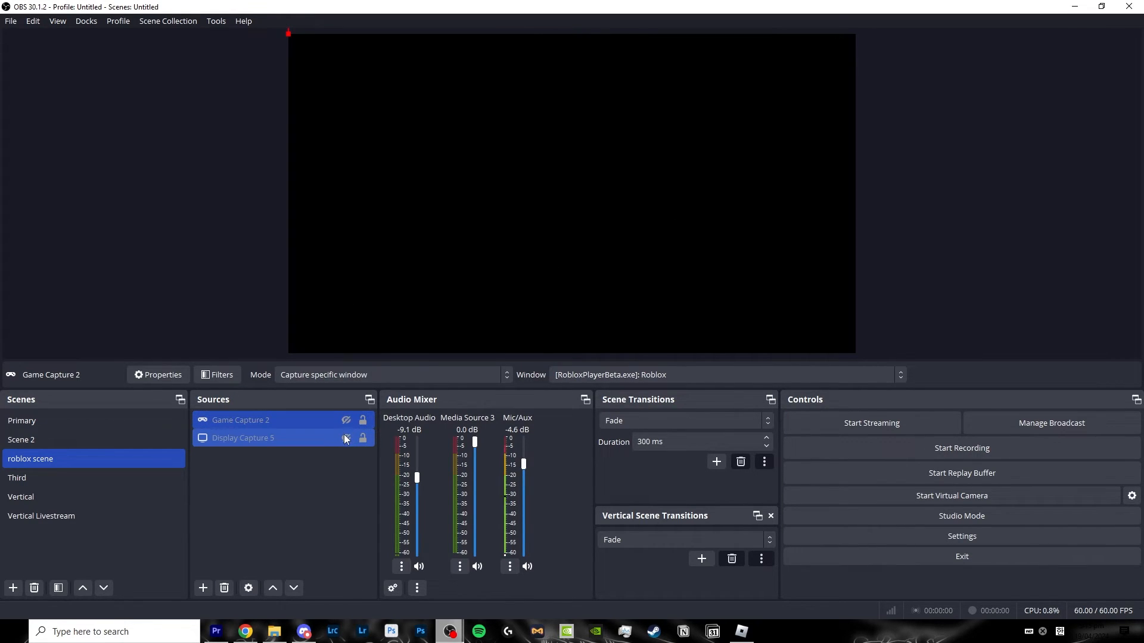
{"action": "left_click", "coordinate": [346, 438]}
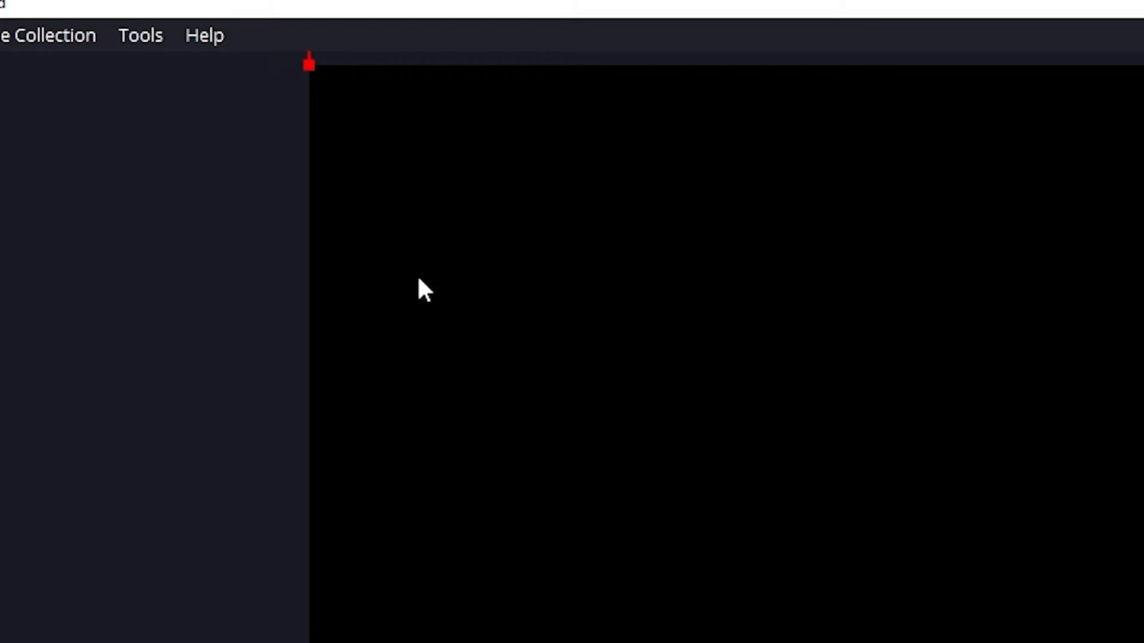
{"action": "mouse_move", "coordinate": [325, 94]}
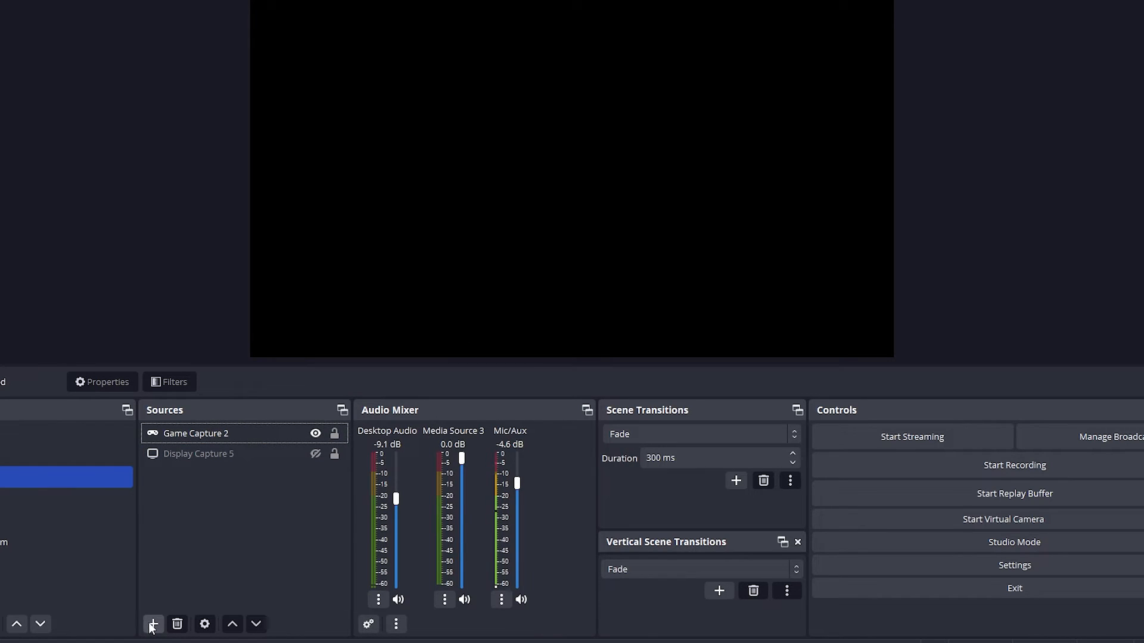
Step: Add a Window Capture of [Windows10Universal.exe]: Roblox and hide Game Capture 2
{"action": "left_click", "coordinate": [153, 625]}
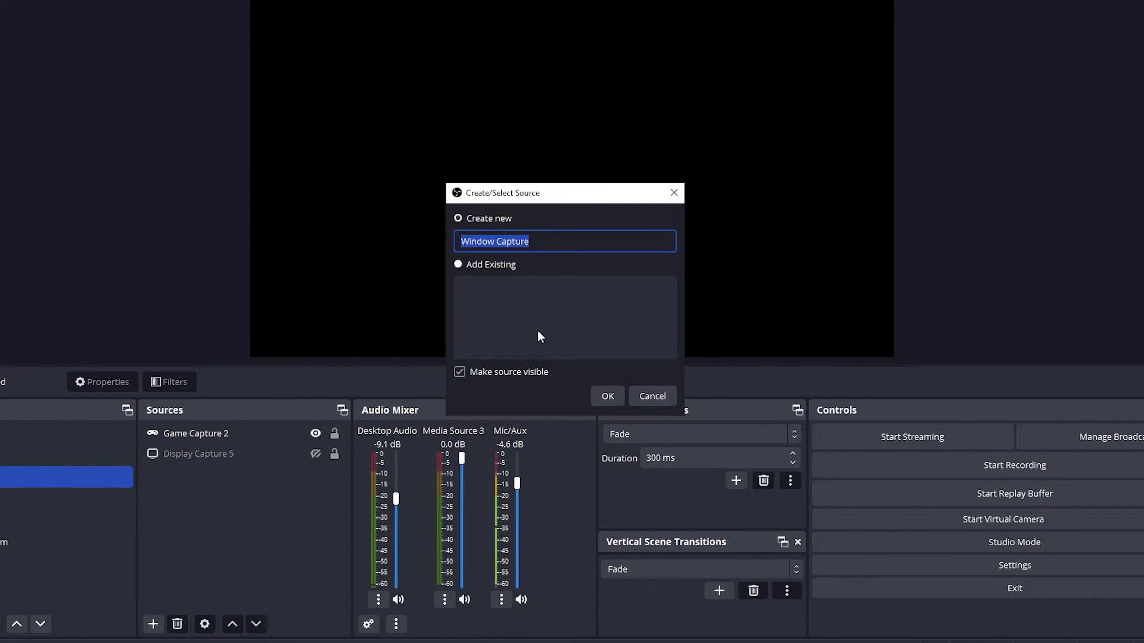
{"action": "left_click", "coordinate": [607, 396]}
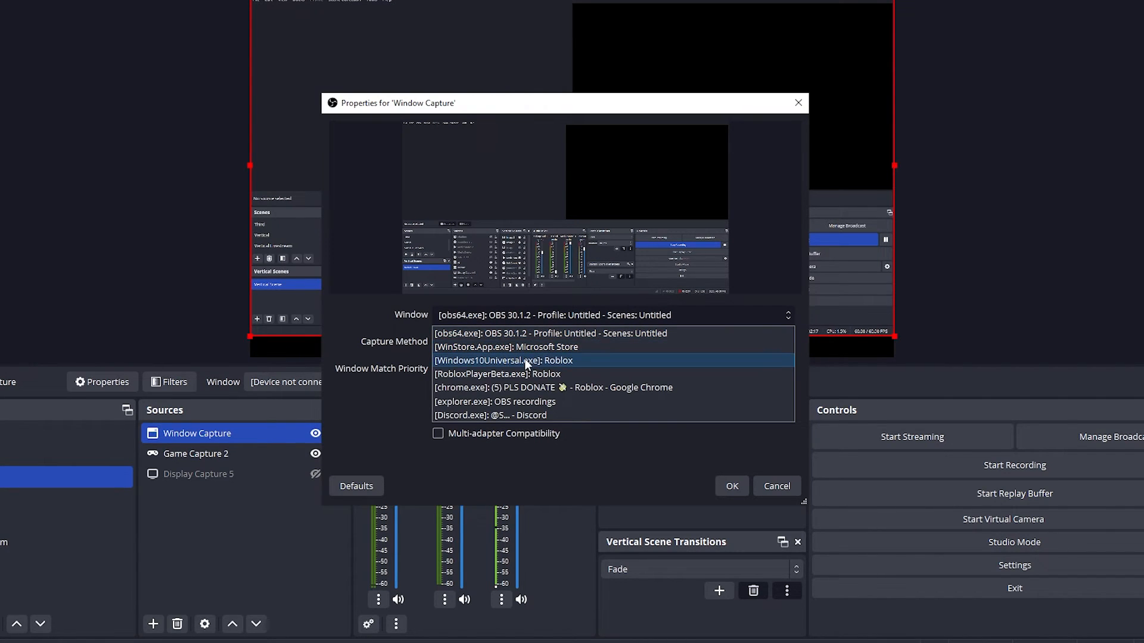
{"action": "mouse_move", "coordinate": [485, 362]}
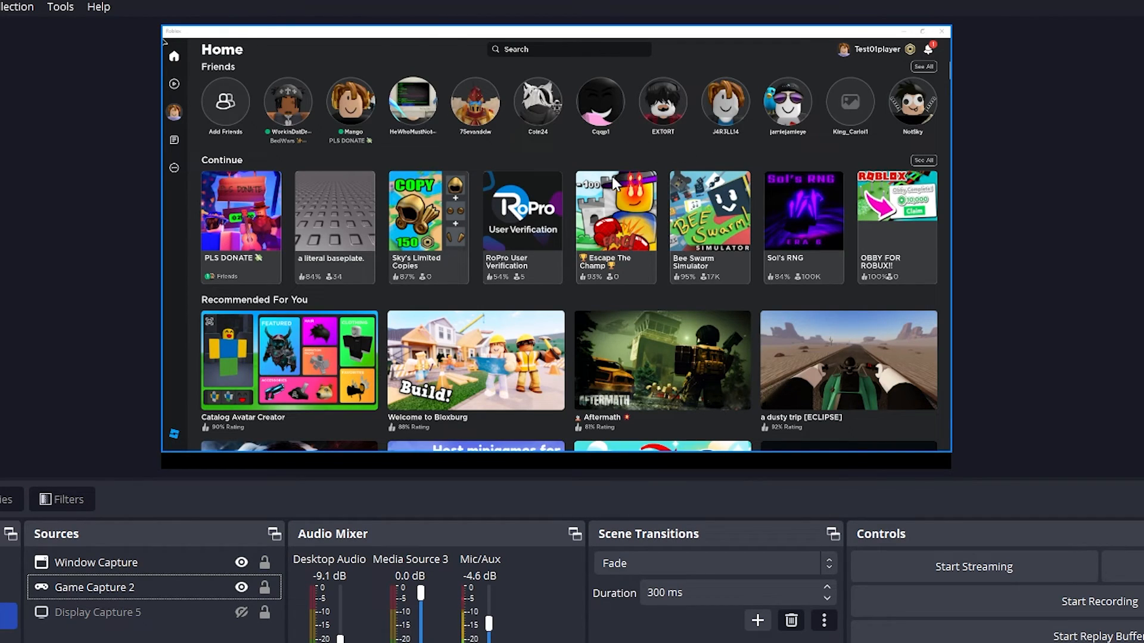
{"action": "mouse_move", "coordinate": [400, 314]}
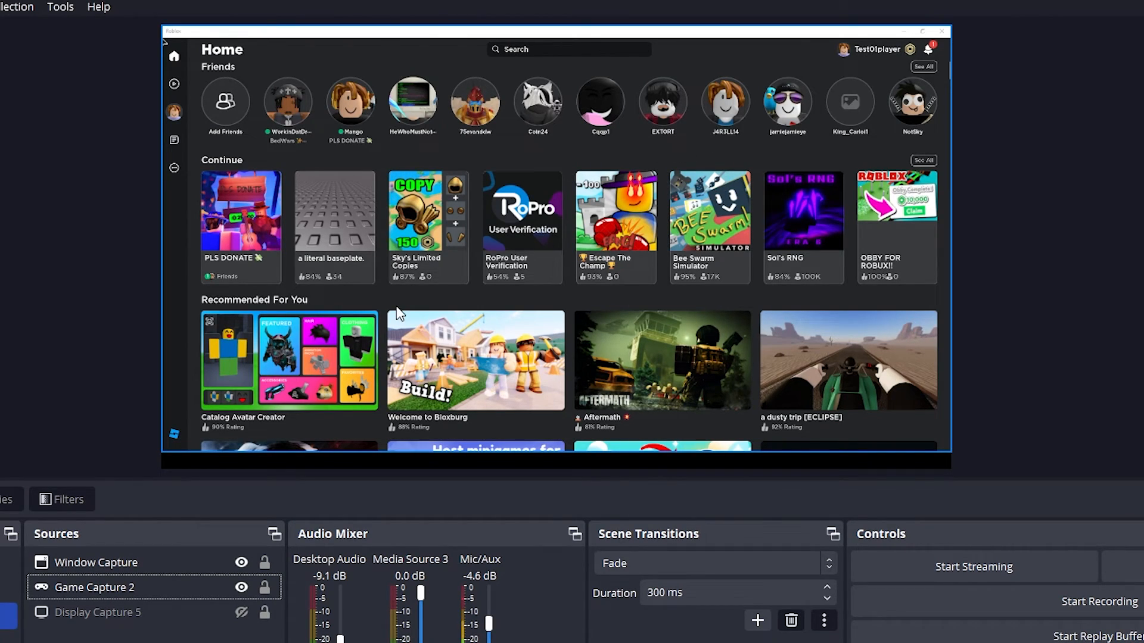
{"action": "mouse_move", "coordinate": [397, 293]}
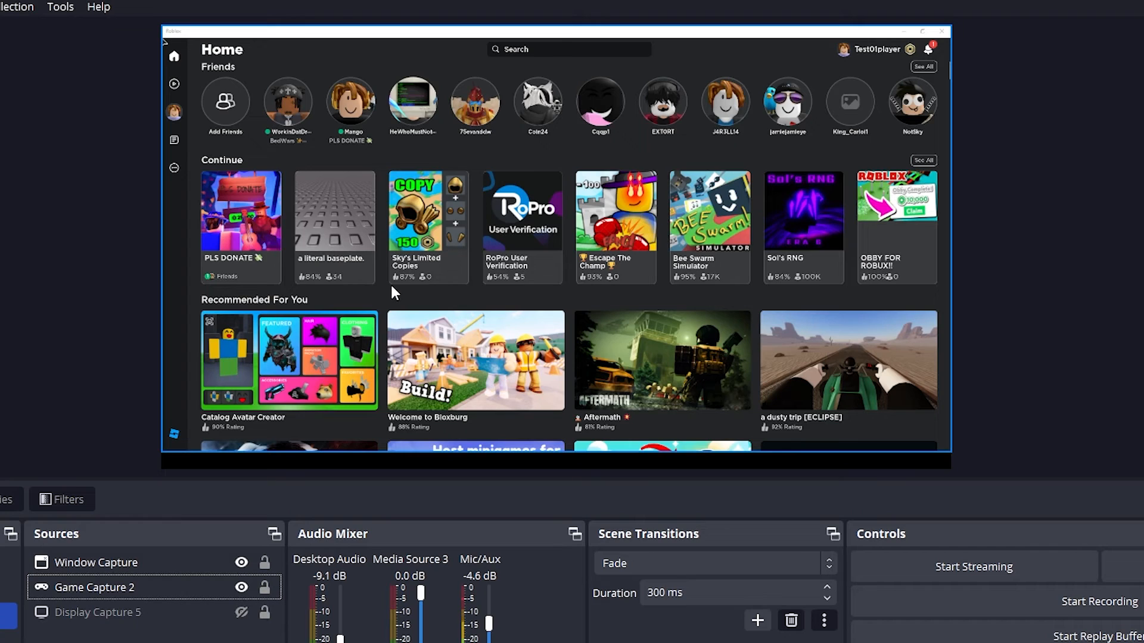
{"action": "left_click", "coordinate": [241, 588]}
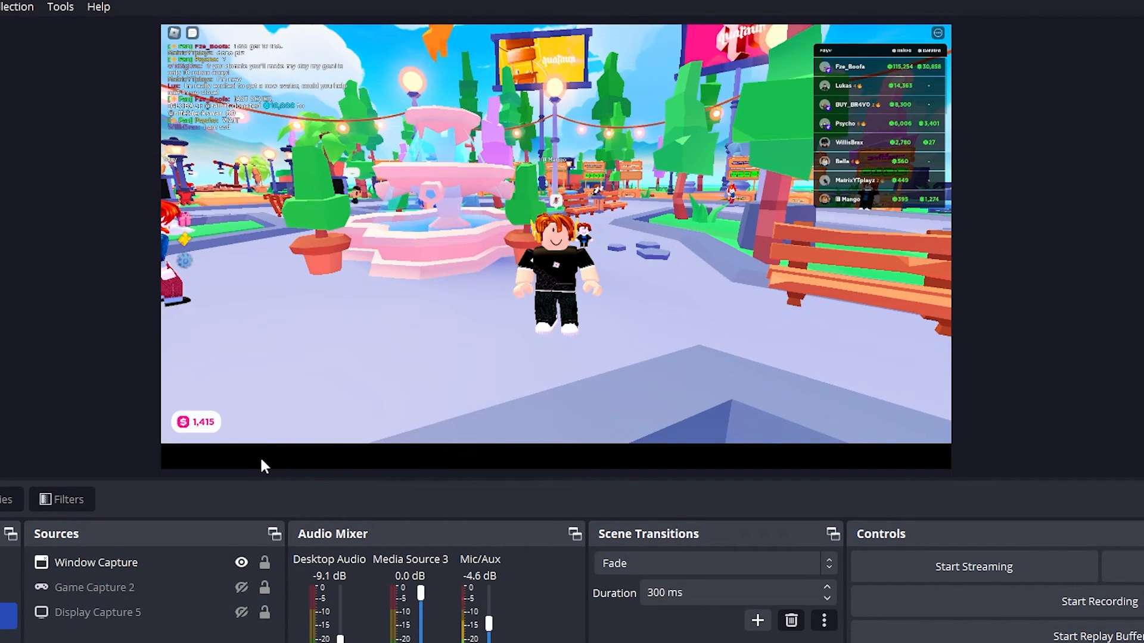
{"action": "left_click", "coordinate": [95, 562]}
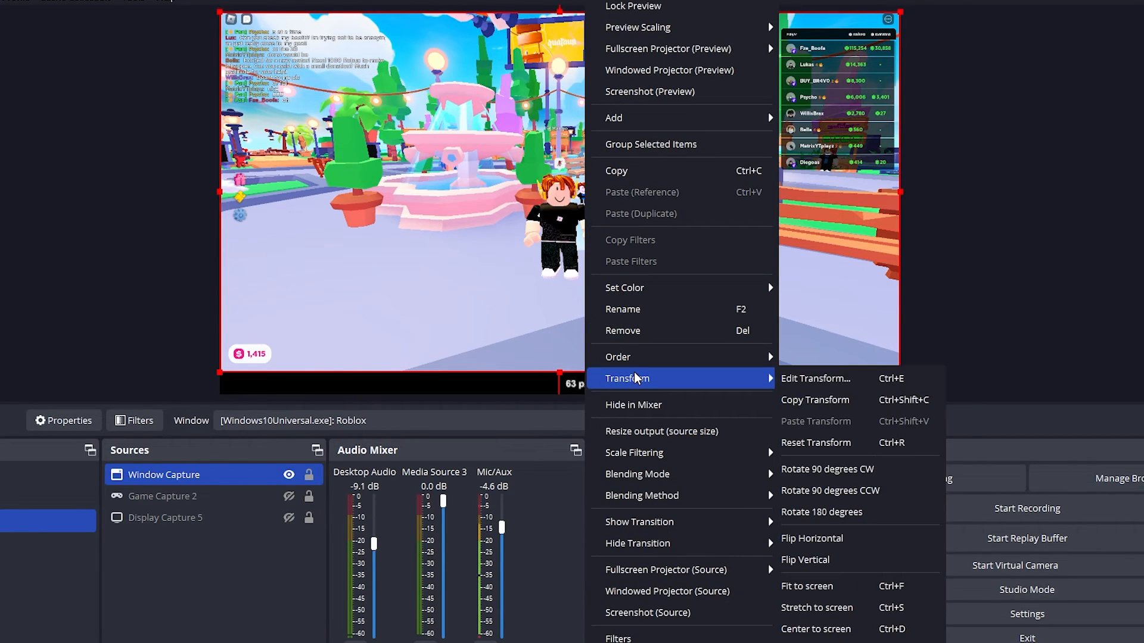
{"action": "mouse_move", "coordinate": [824, 607]}
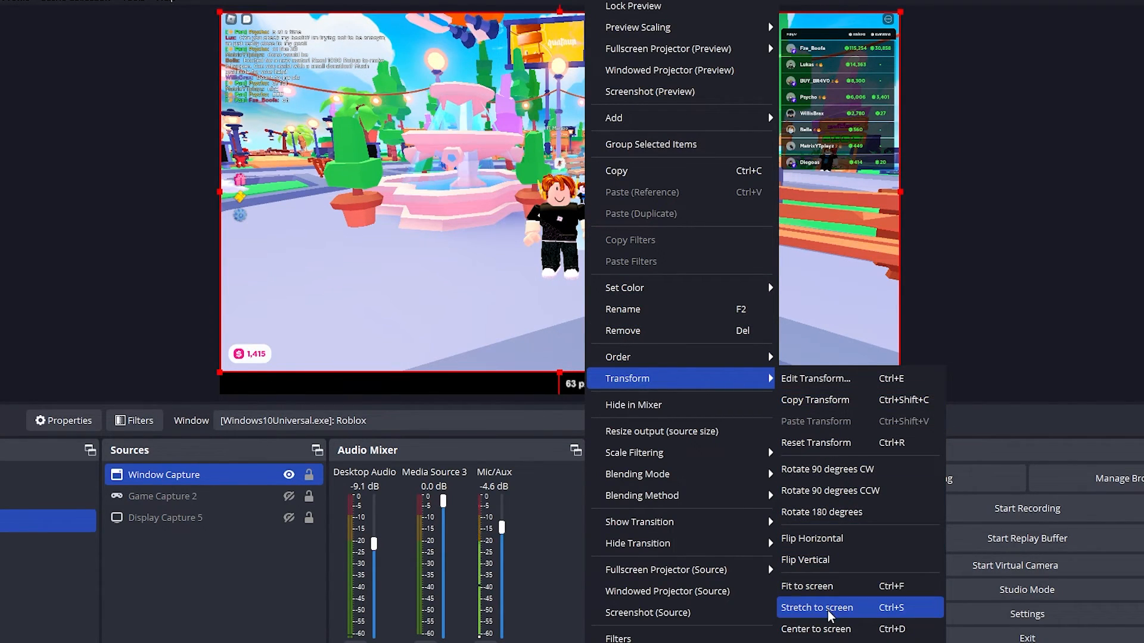
Step: Apply Transform > Stretch to screen to the Roblox Window Capture
{"action": "left_click", "coordinate": [817, 607]}
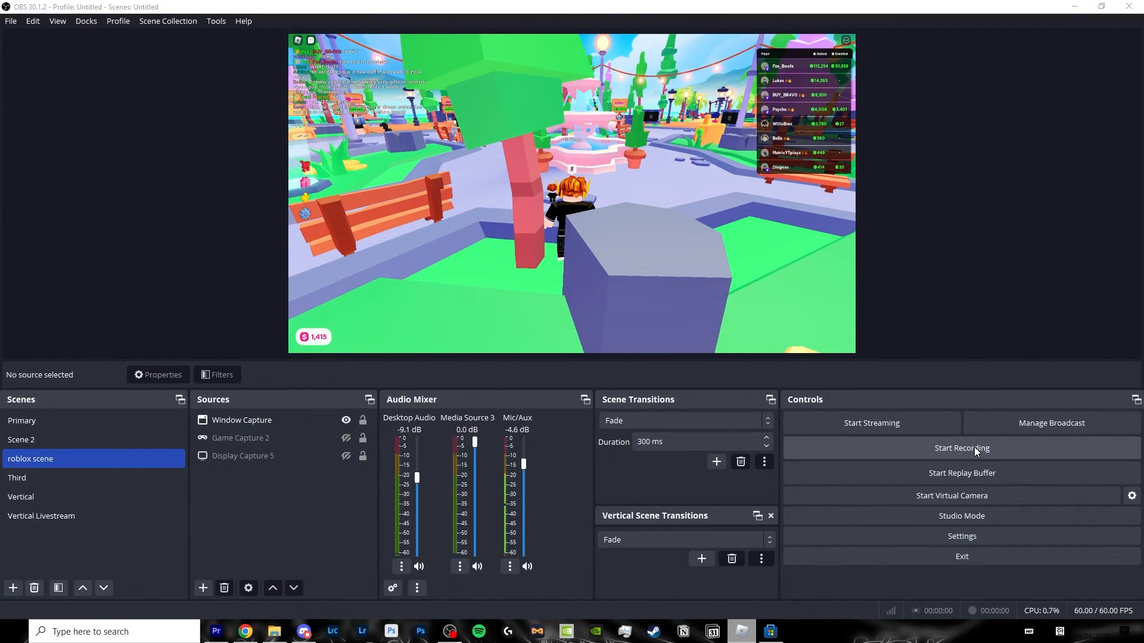
Step: Start a recording, then reopen Settings to the Output page showing streaming encoder options
{"action": "left_click", "coordinate": [962, 448]}
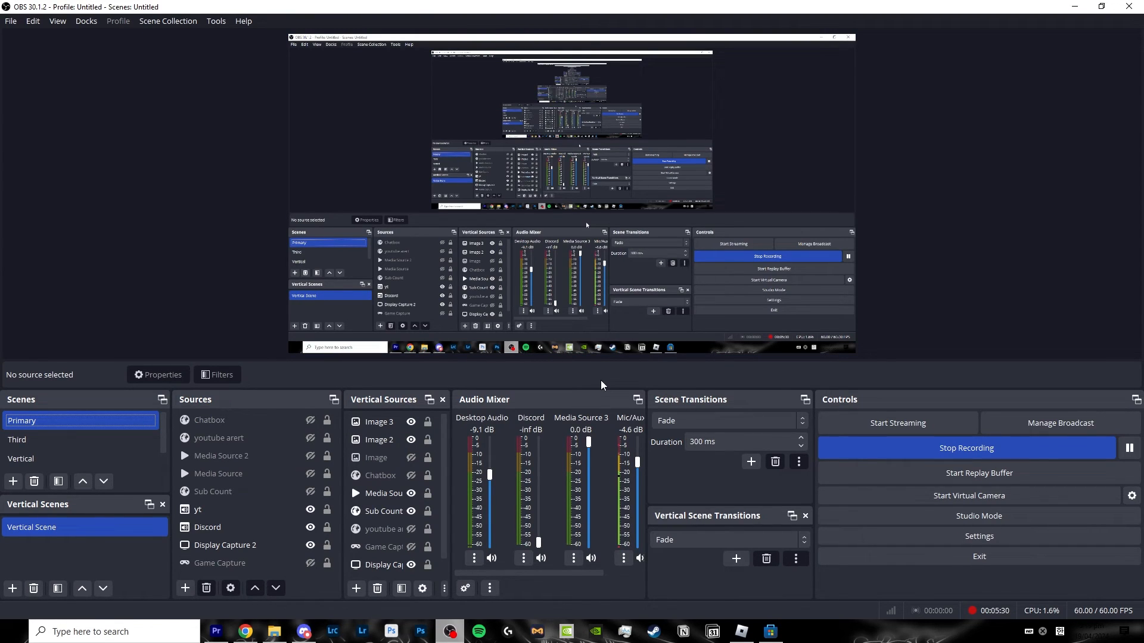
{"action": "mouse_move", "coordinate": [761, 389]}
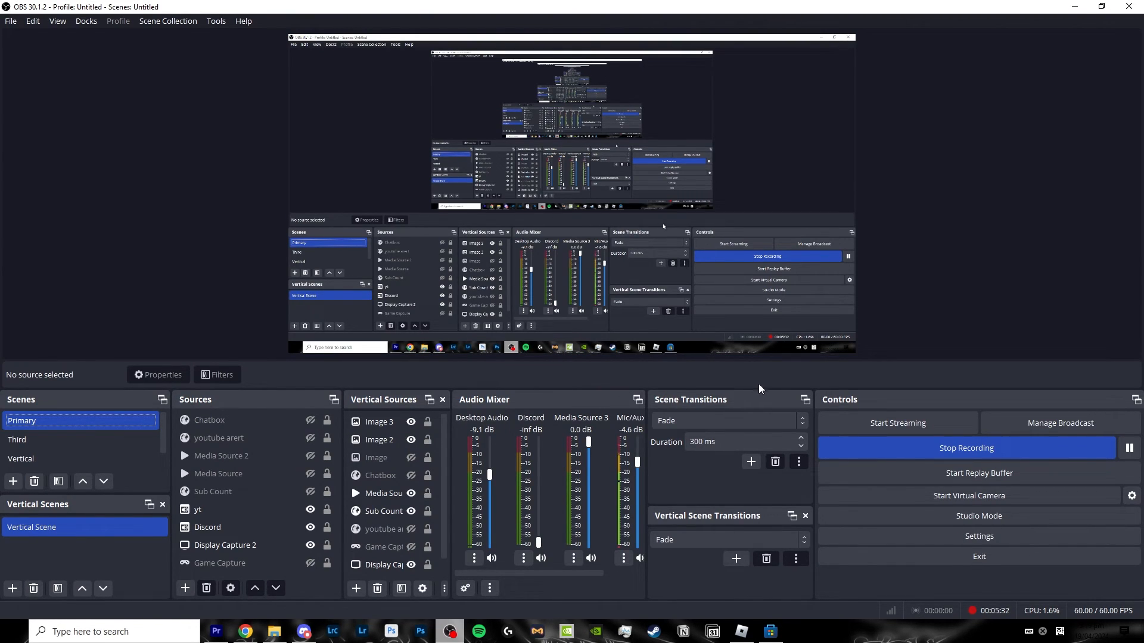
{"action": "mouse_move", "coordinate": [965, 448]}
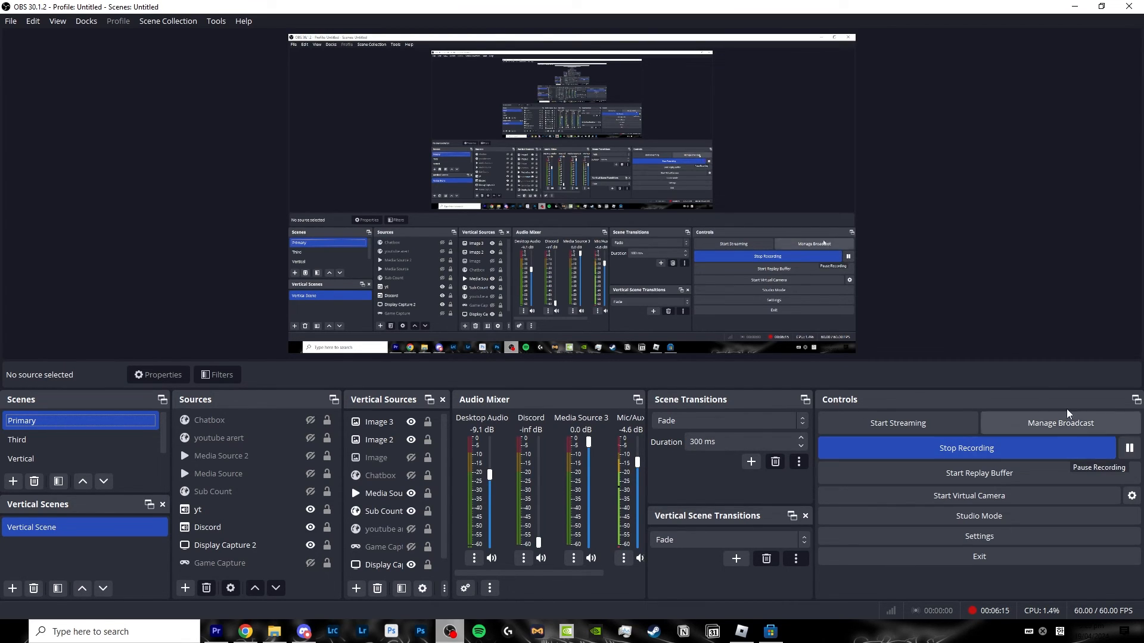
{"action": "mouse_move", "coordinate": [995, 352]}
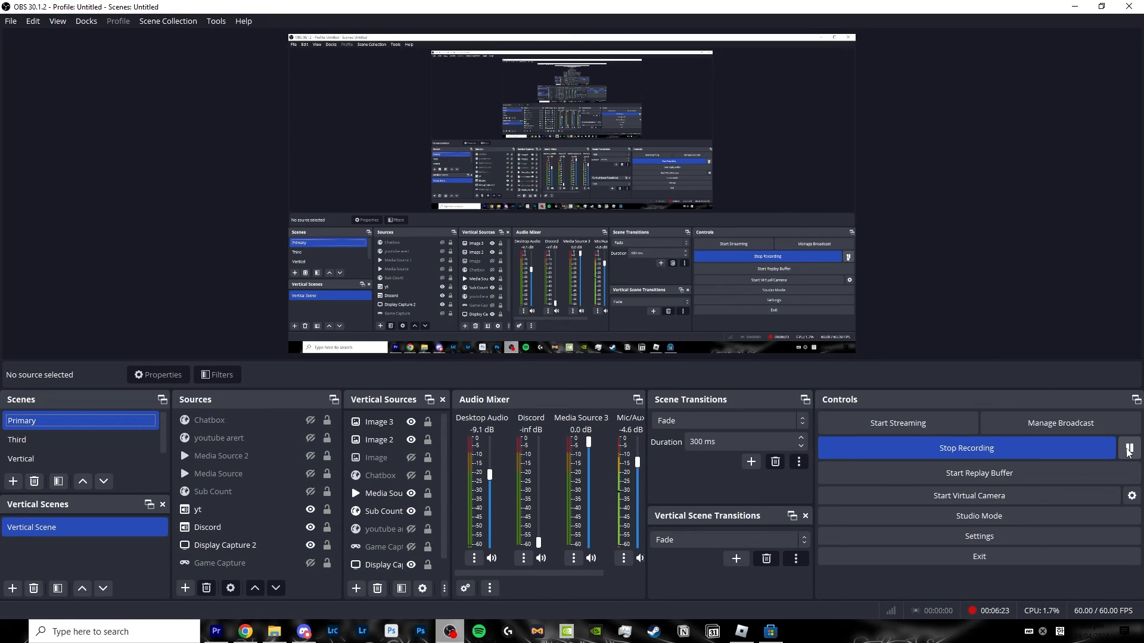
{"action": "mouse_move", "coordinate": [1128, 452]}
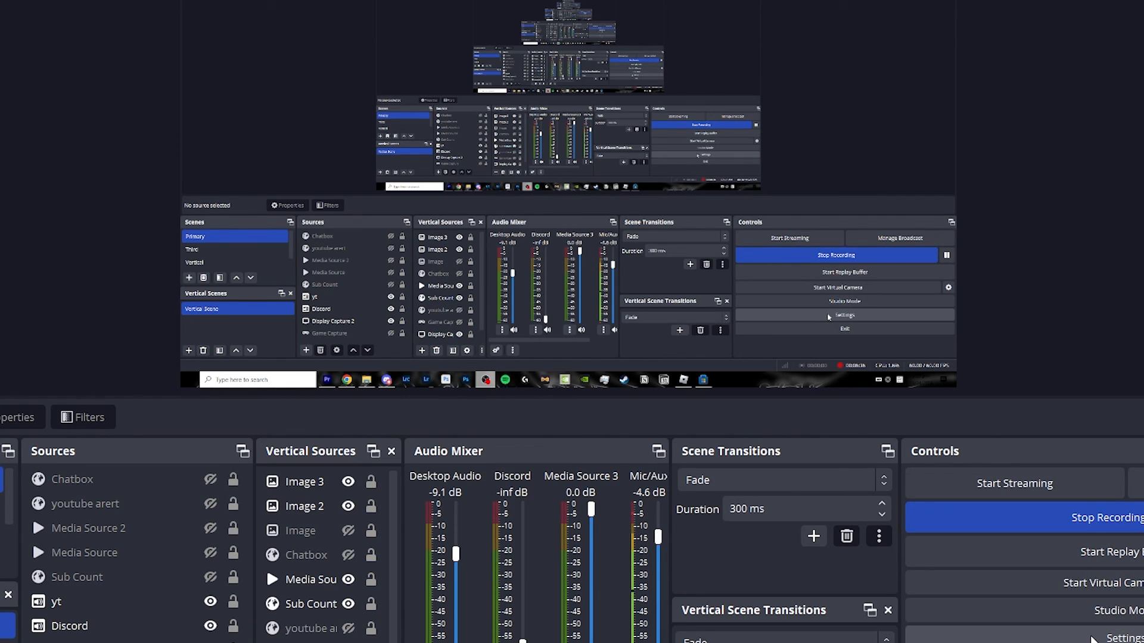
{"action": "left_click", "coordinate": [845, 315]}
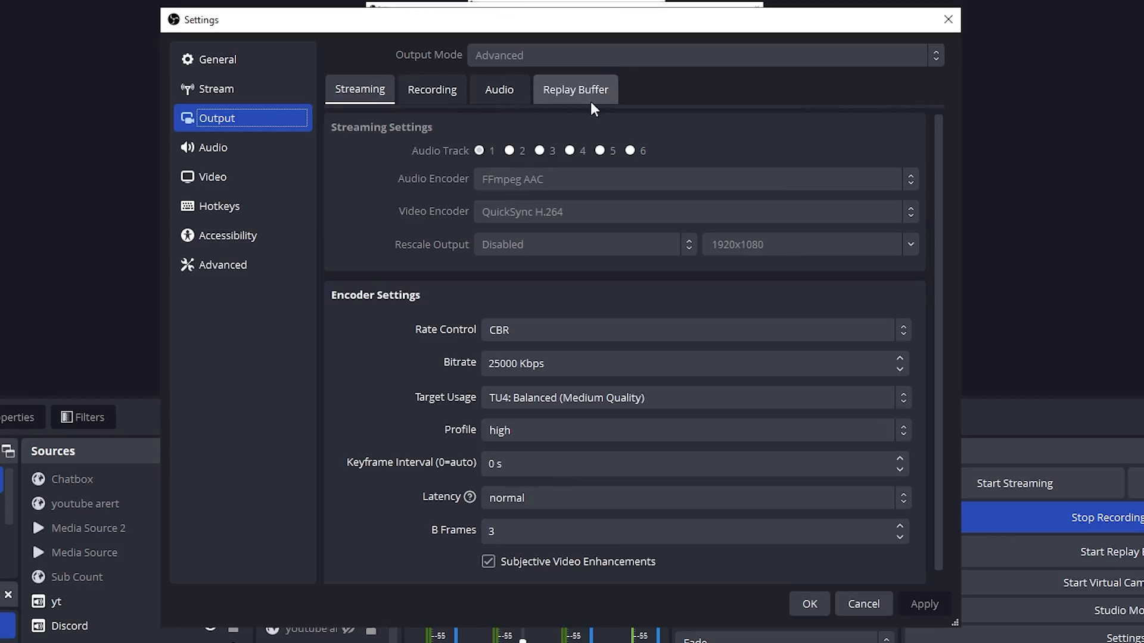